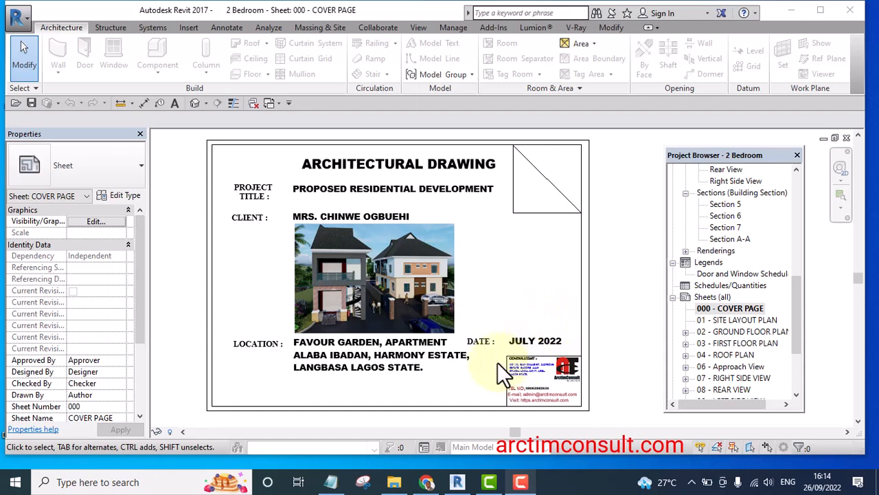
mouse_move(464, 378)
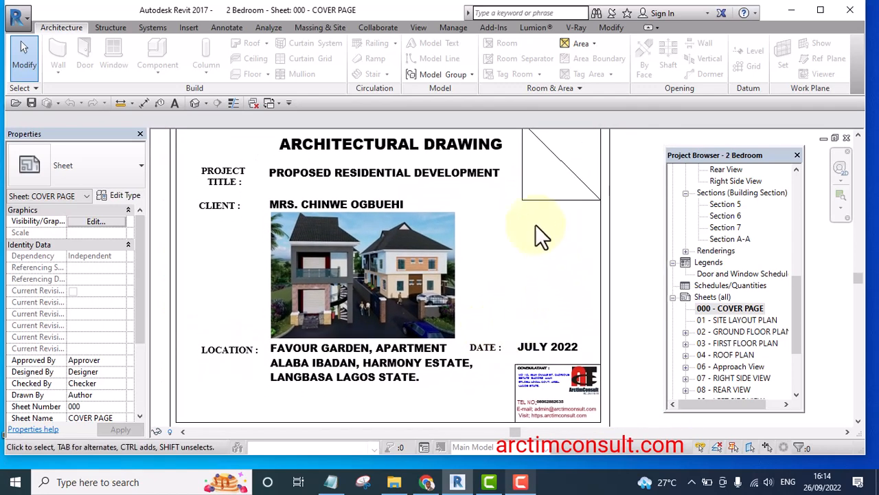
mouse_move(642, 364)
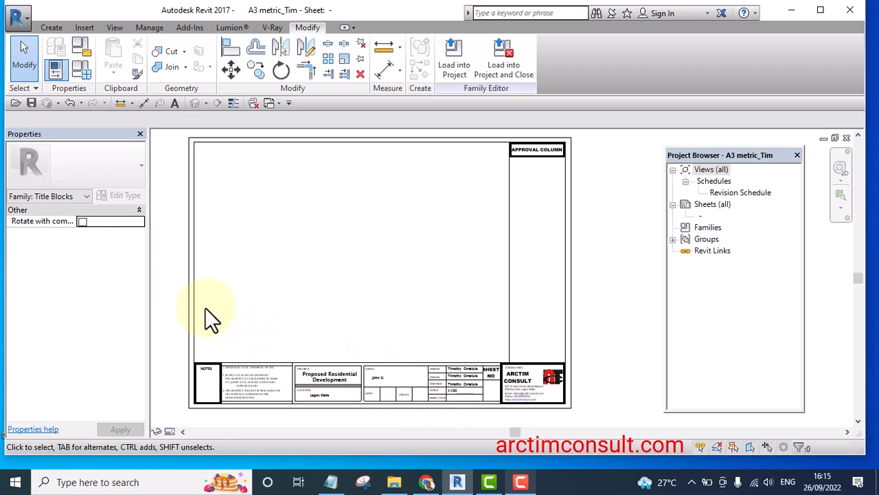
mouse_move(436, 354)
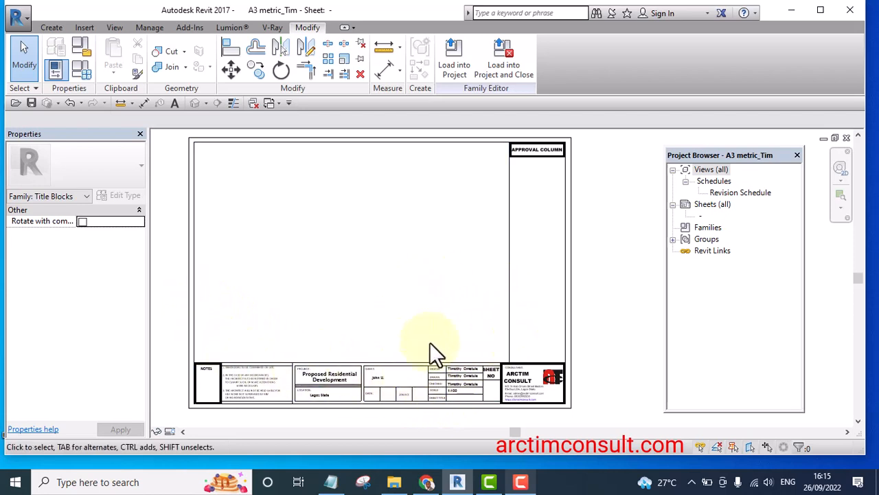
mouse_move(399, 367)
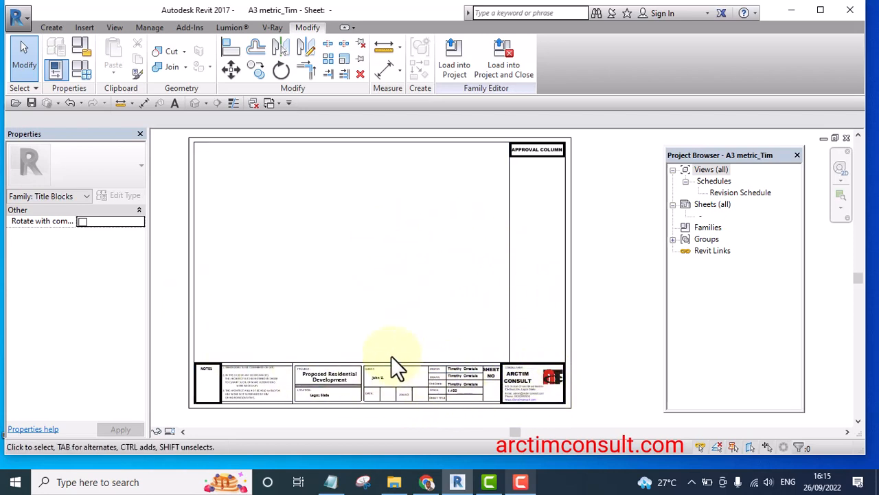
mouse_move(430, 375)
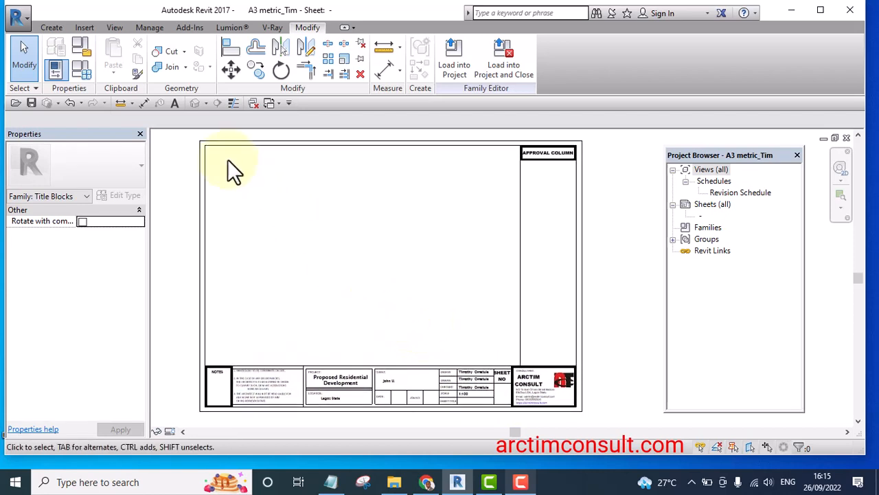
- Save the title block as a new family copy named 'A3 metric Cover page_Tim'
left_click(18, 18)
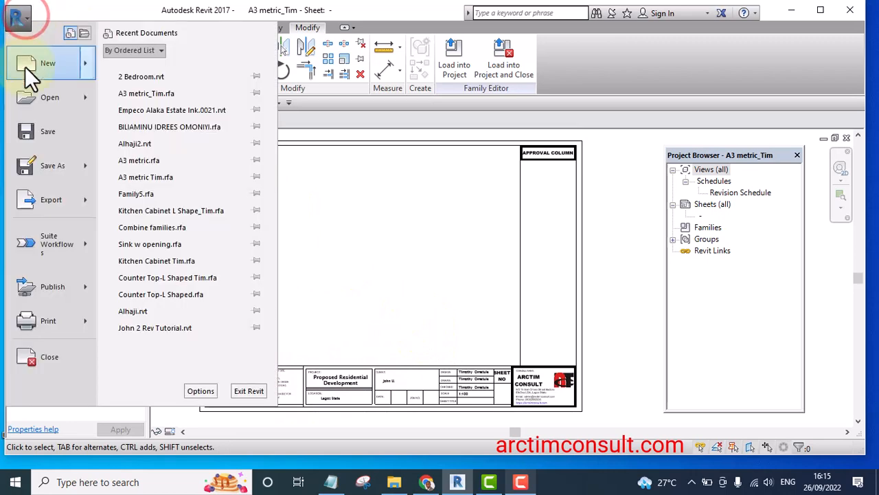
left_click(52, 165)
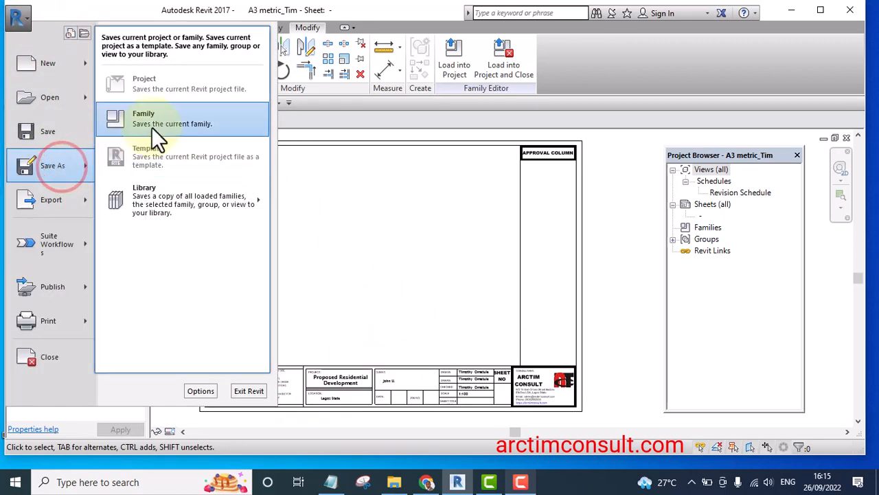
left_click(144, 119)
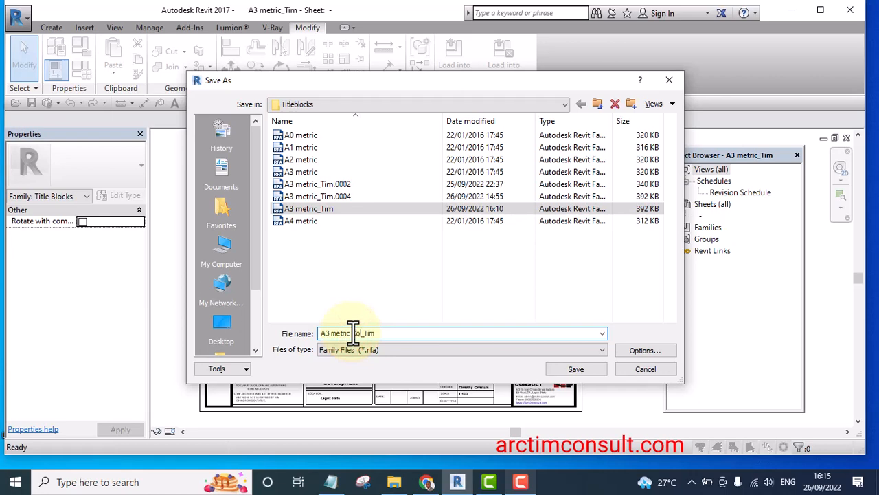
type("over page")
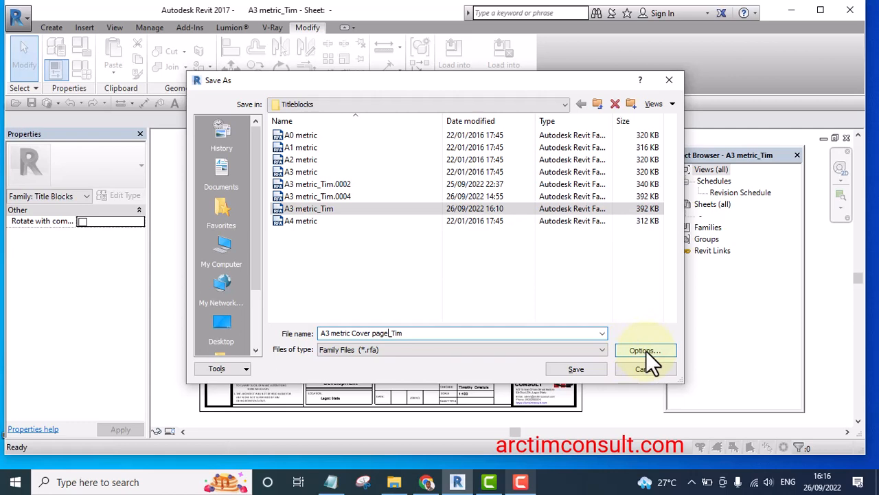
left_click(645, 350)
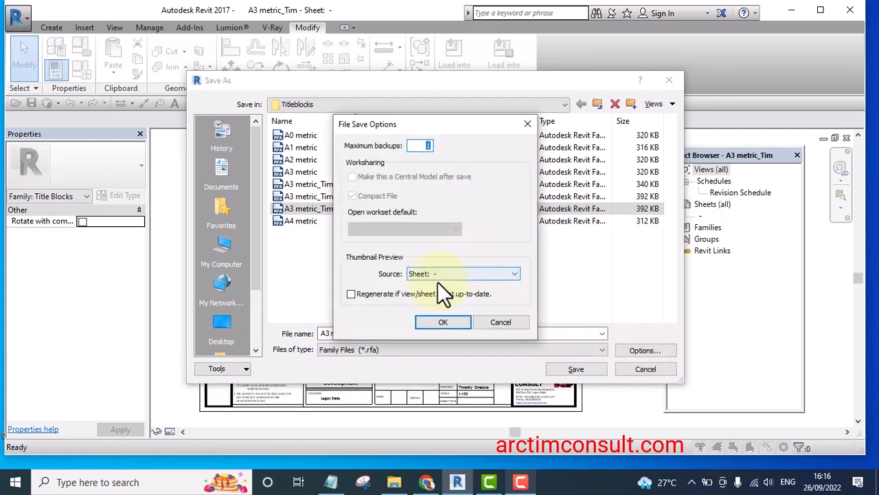
left_click(443, 321)
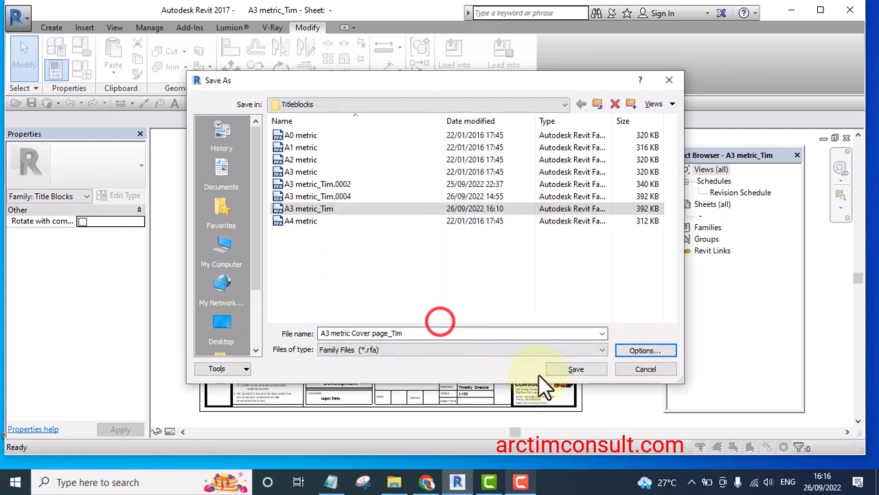
left_click(576, 369)
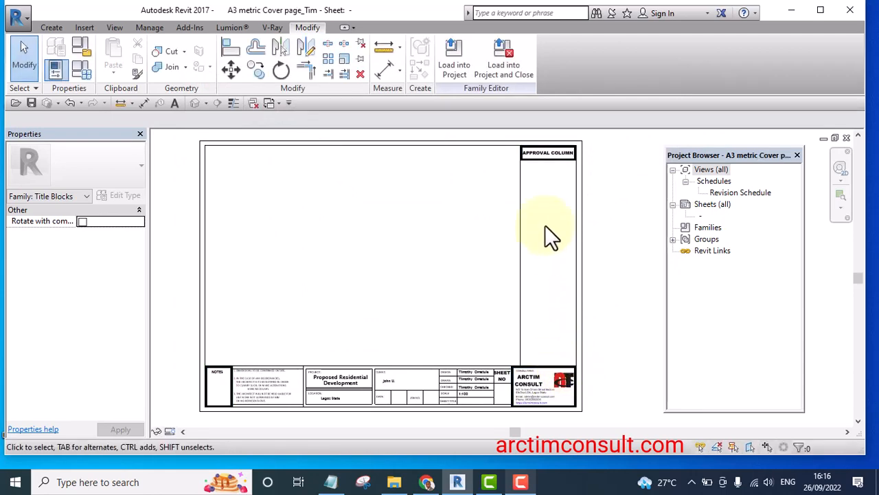
left_click(522, 158)
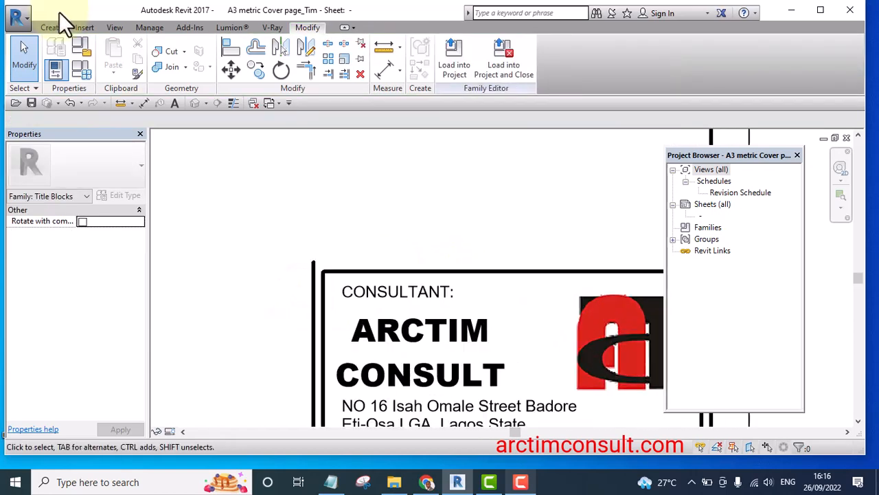
left_click(52, 28)
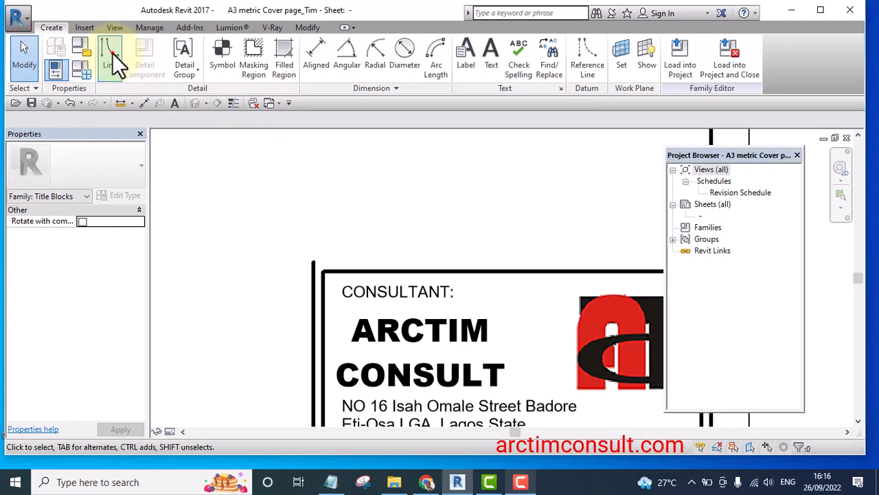
left_click(108, 55)
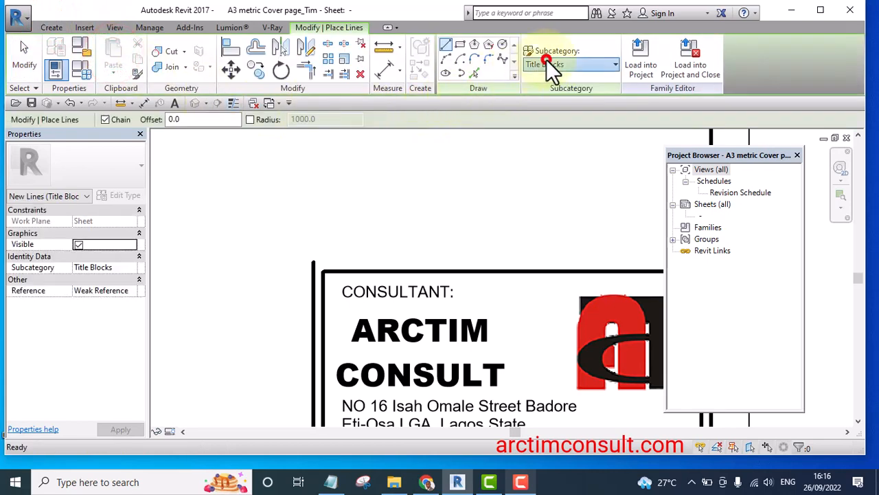
left_click(614, 64)
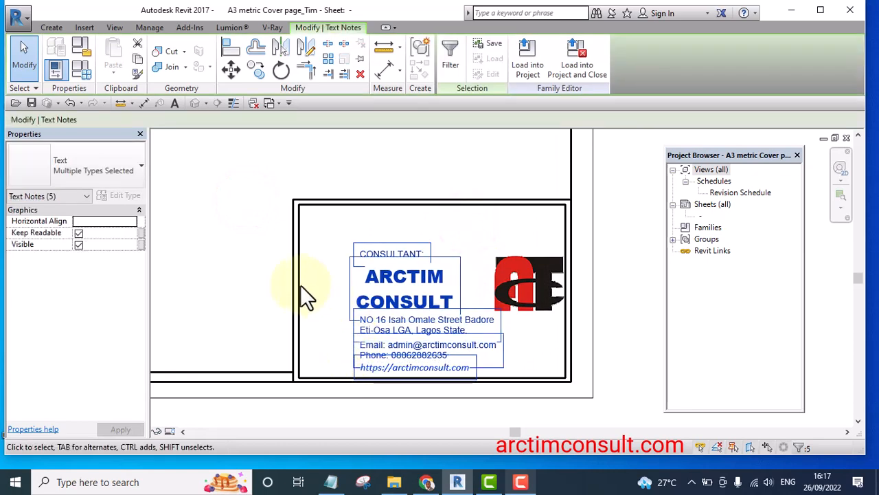
- Increase the text size of the CONSULTANT: label and the ARCTIM CONSULT name
double_click(403, 288)
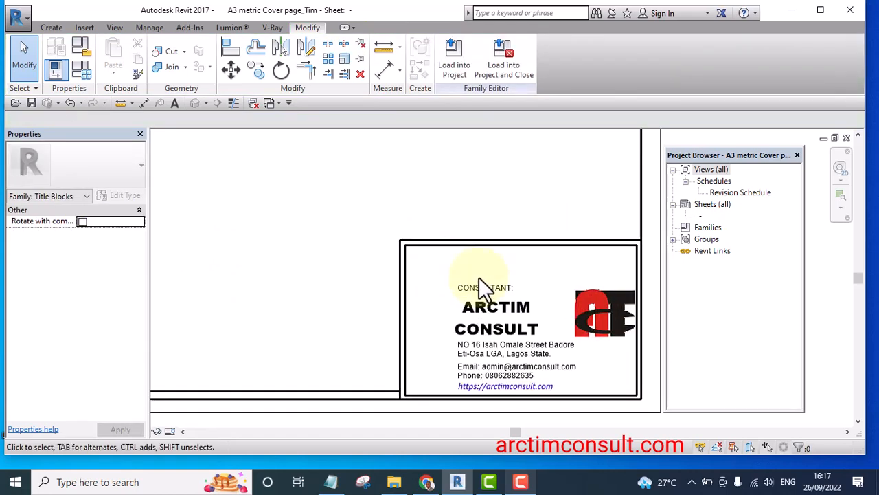
left_click(485, 287)
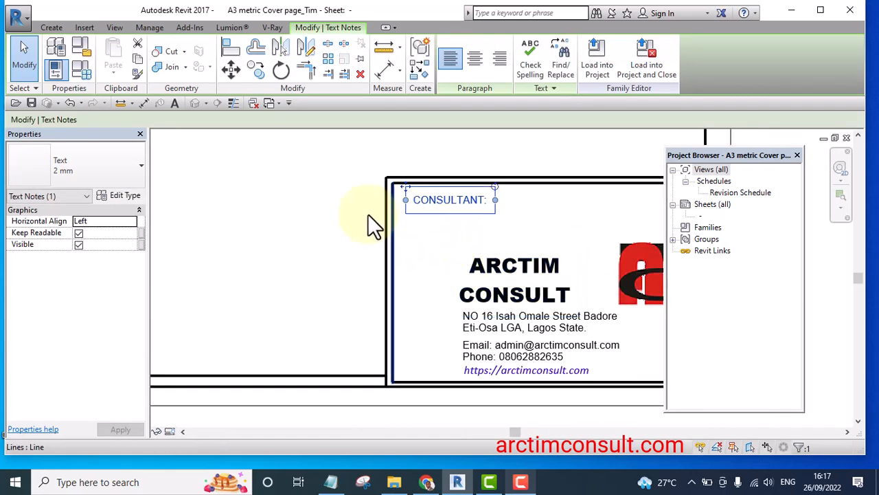
left_click(124, 196)
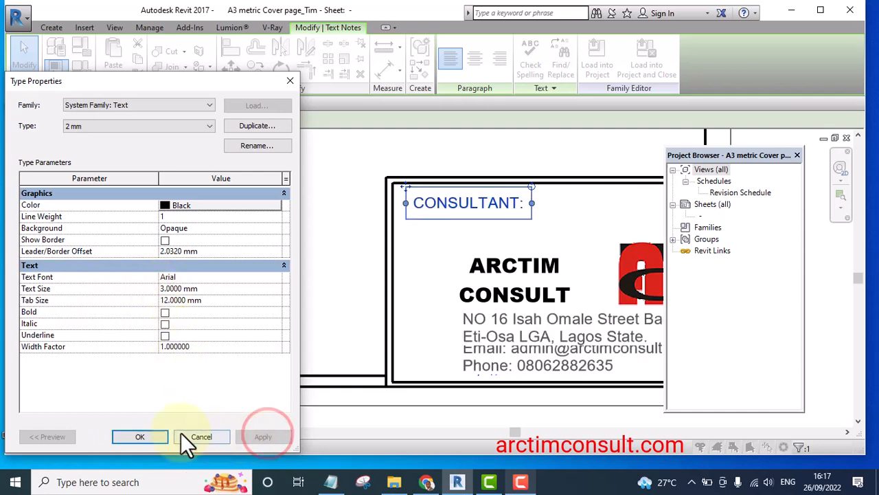
left_click(202, 436)
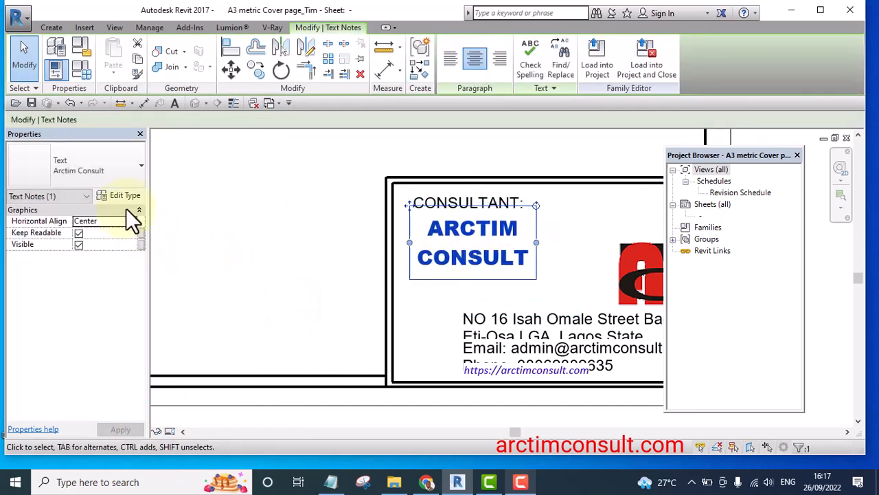
left_click(124, 195)
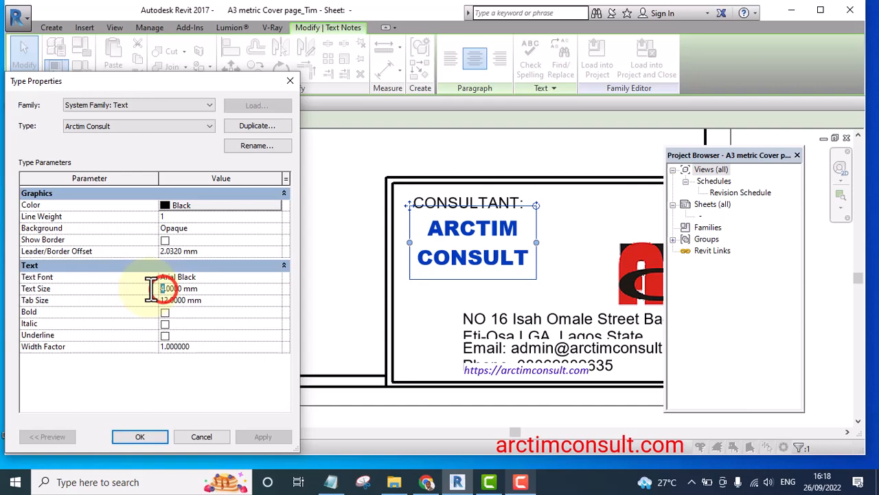
left_click(263, 436)
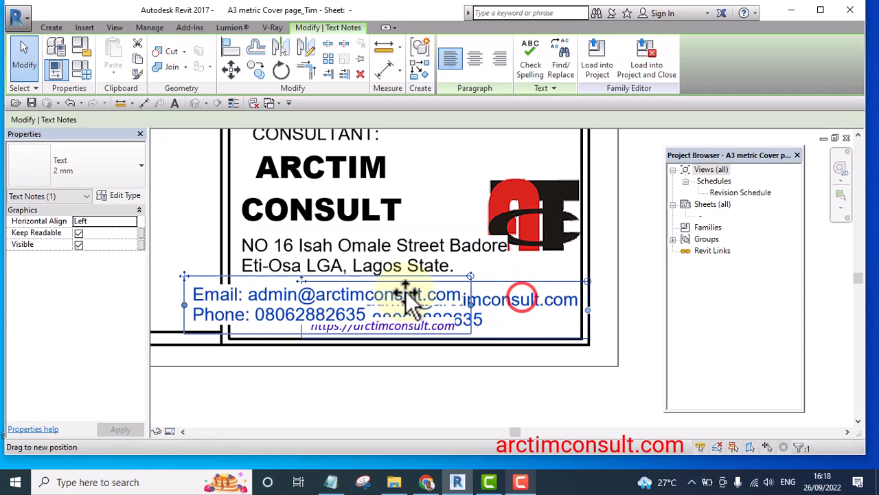
- Drag the email and phone lines up beneath the address, then deselect
left_click_drag(405, 298, 446, 289)
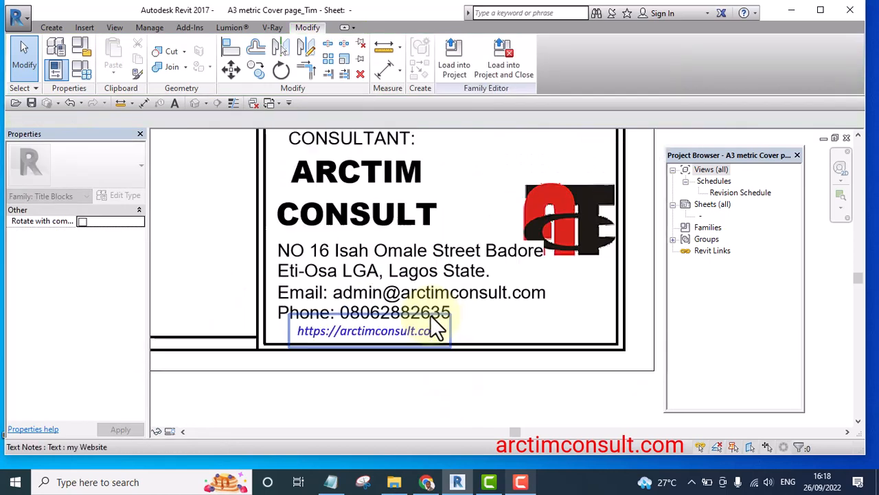
left_click(570, 219)
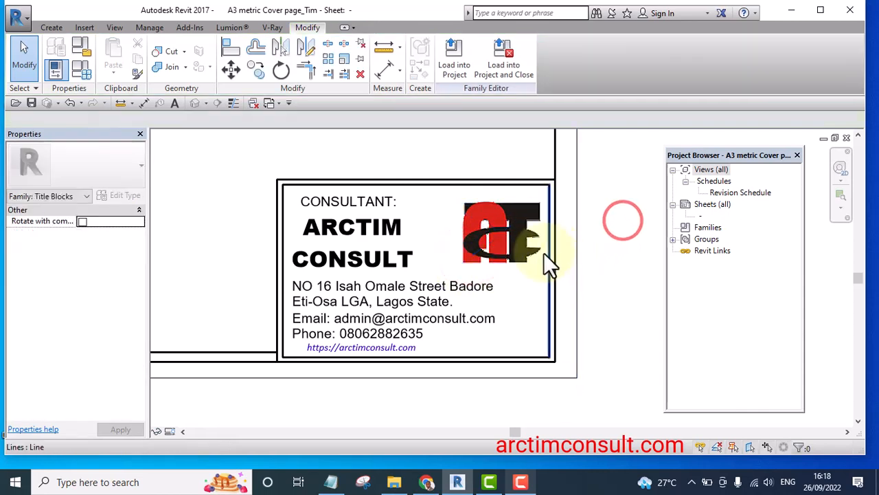
left_click(502, 234)
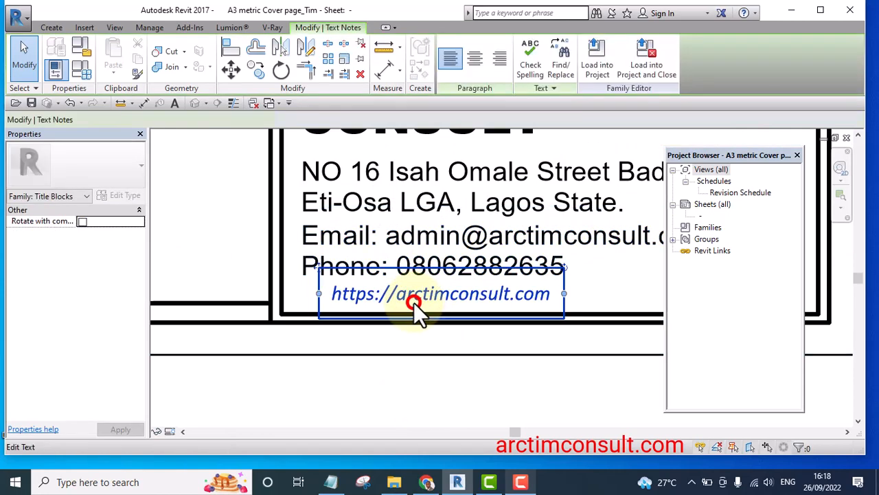
- Enlarge the text size of the website note's text type
left_click(123, 195)
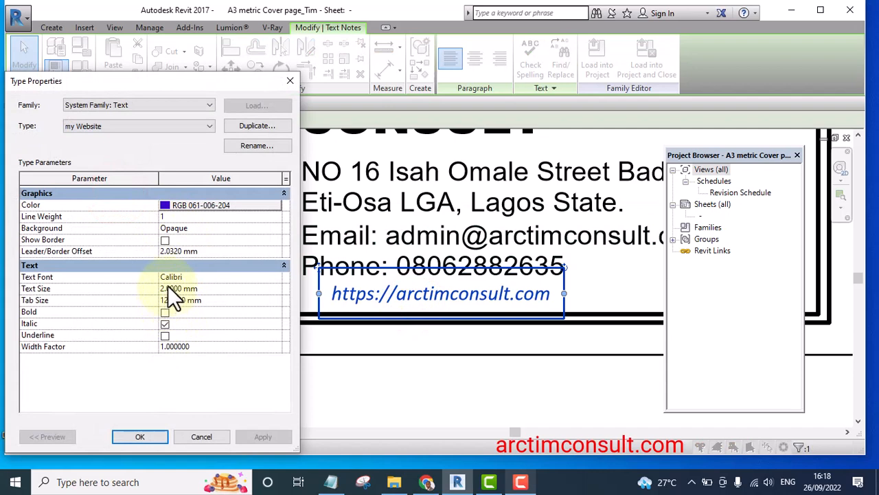
left_click(178, 288)
type("3.0000")
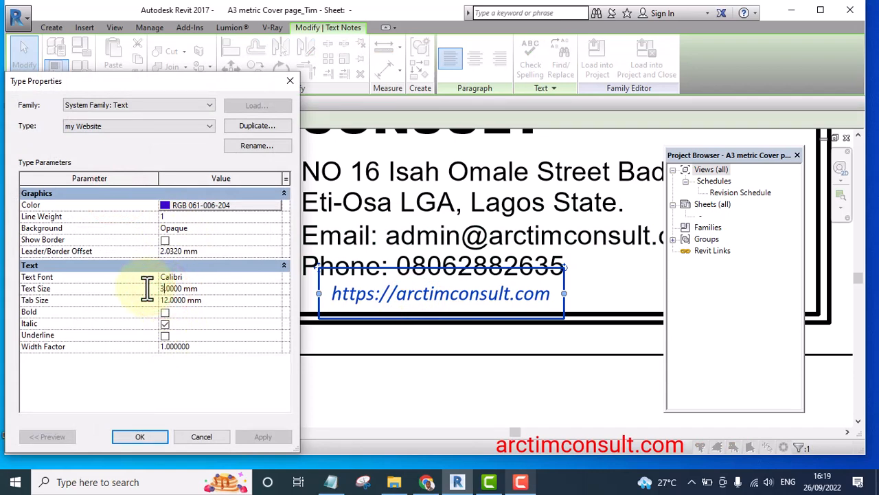
left_click(263, 436)
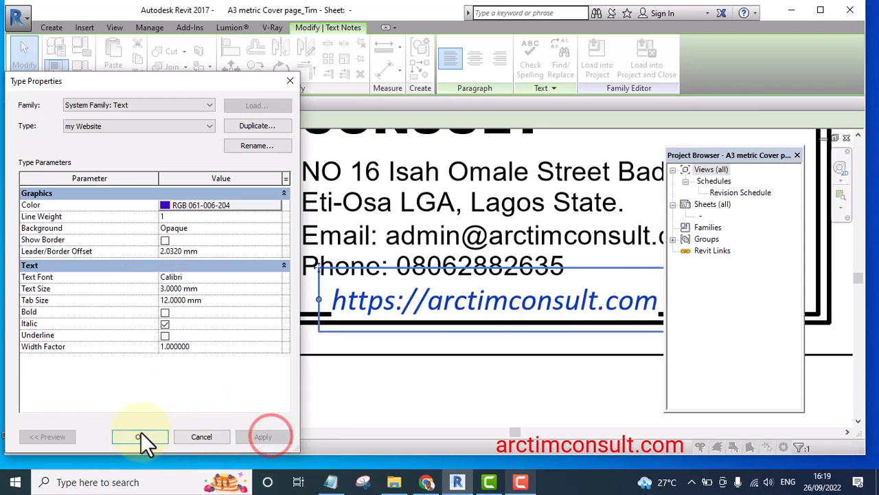
left_click(140, 436)
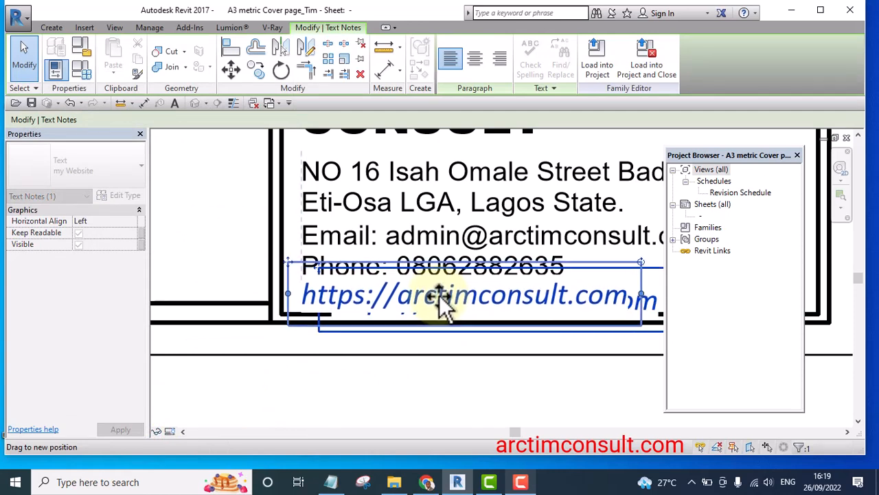
- Adjust the website text type's background and colour settings
double_click(446, 292)
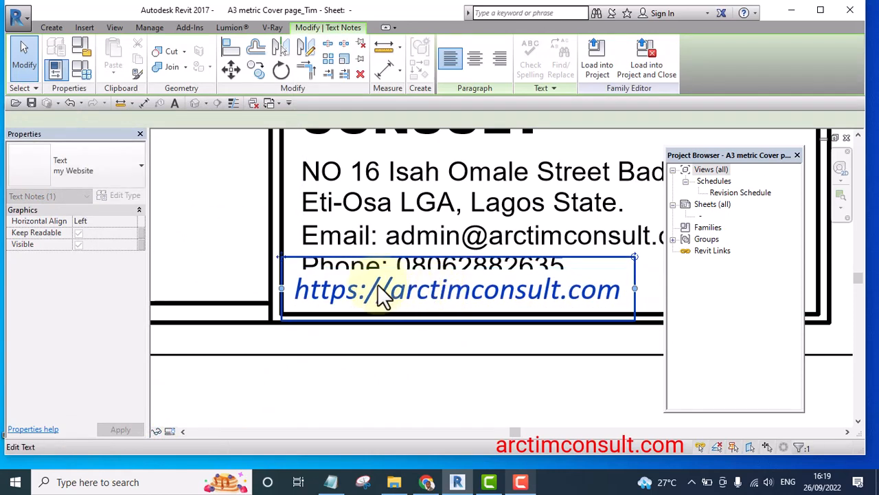
left_click(123, 195)
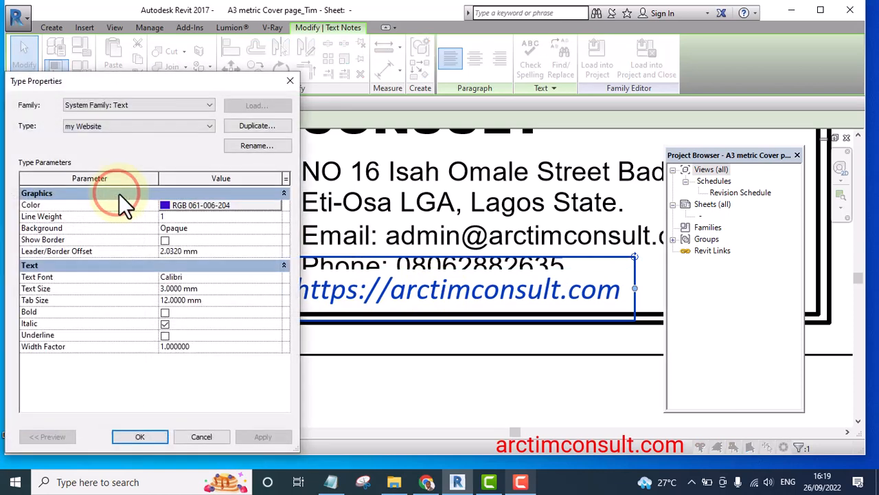
left_click(277, 227)
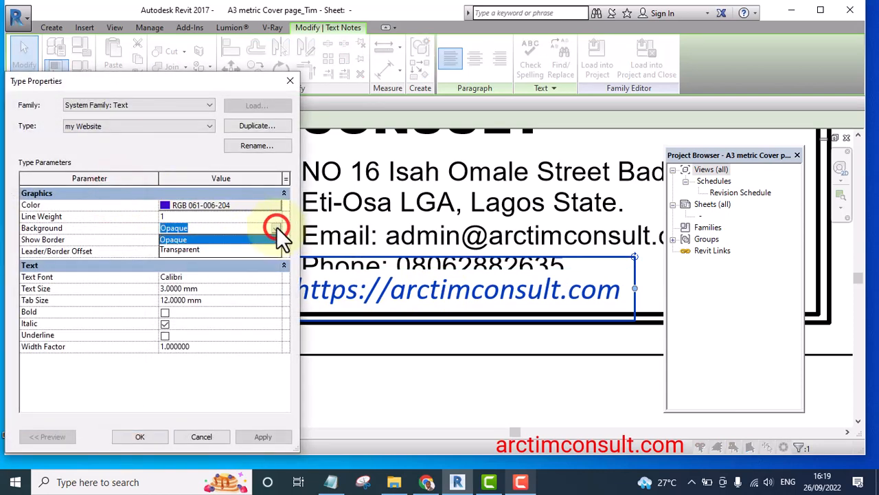
left_click(179, 239)
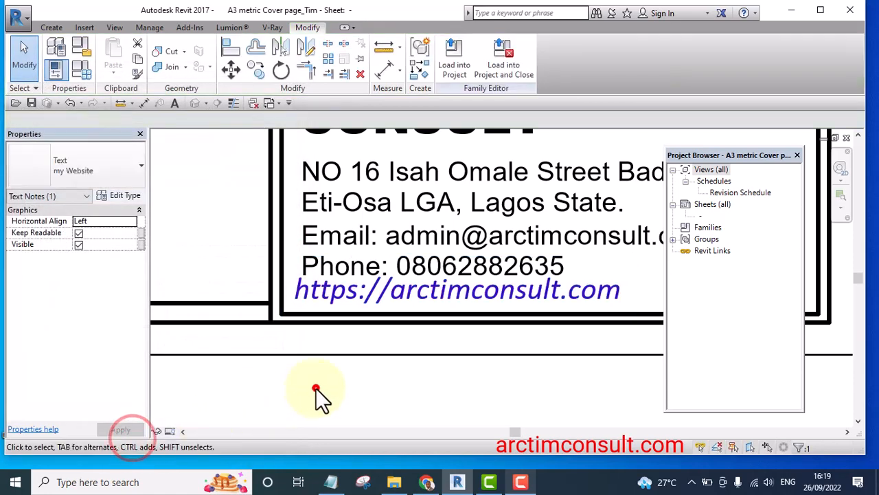
- Deselect the website text to view the full sheet border
left_click(447, 309)
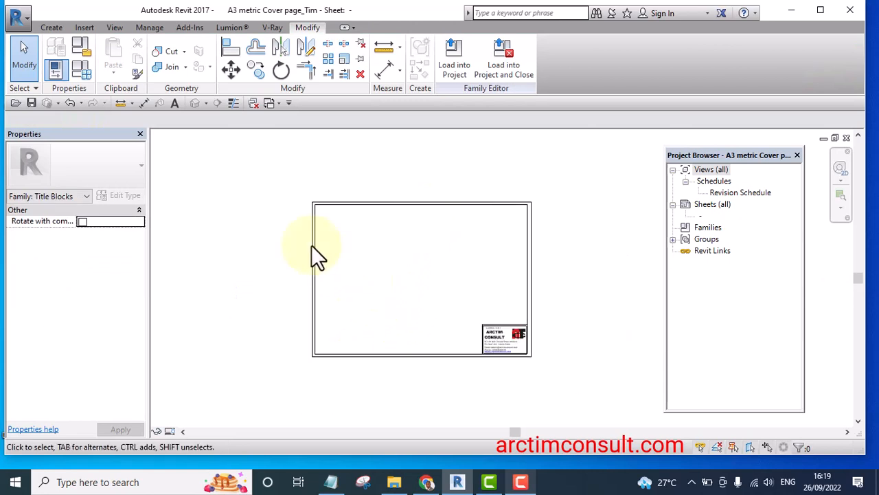
mouse_move(196, 247)
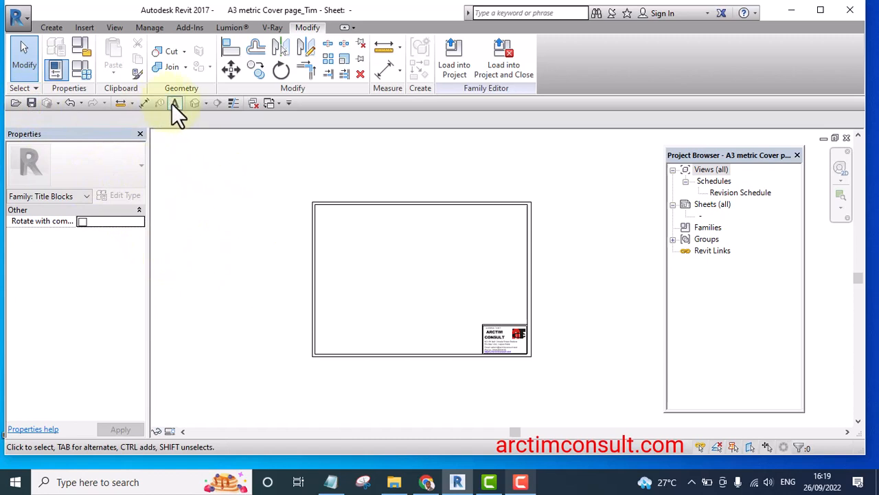
- Place an ARCHITECTURAL DRAWING note near the sheet top in Arctim Consult style
left_click(175, 103)
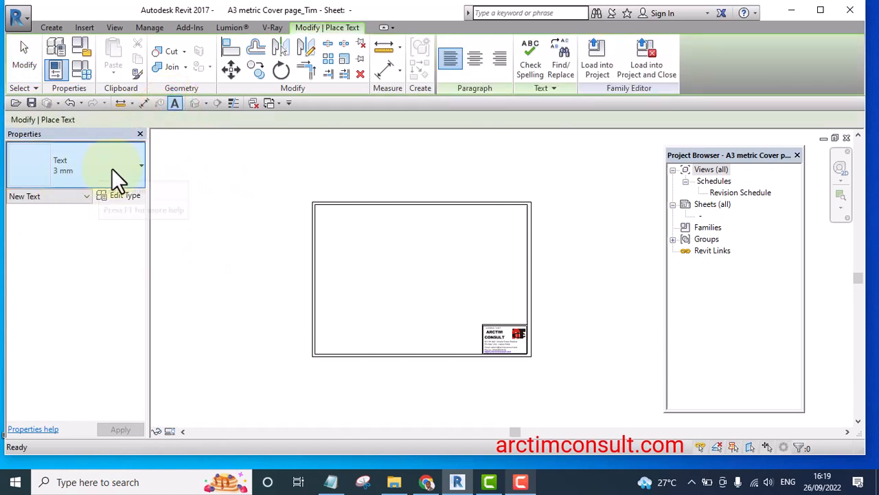
left_click(141, 165)
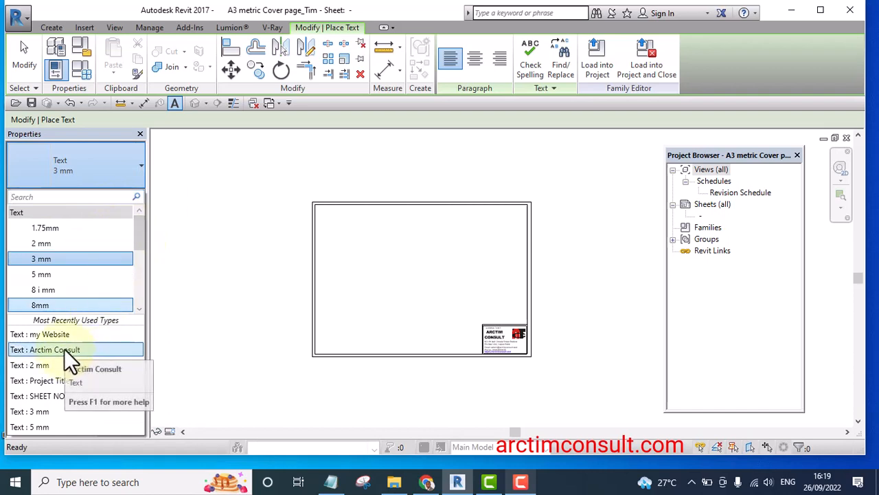
left_click(45, 348)
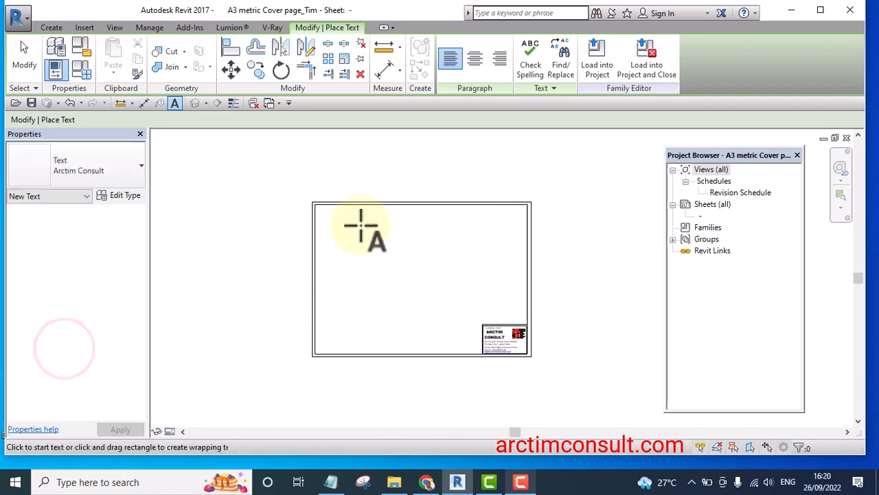
left_click(358, 224)
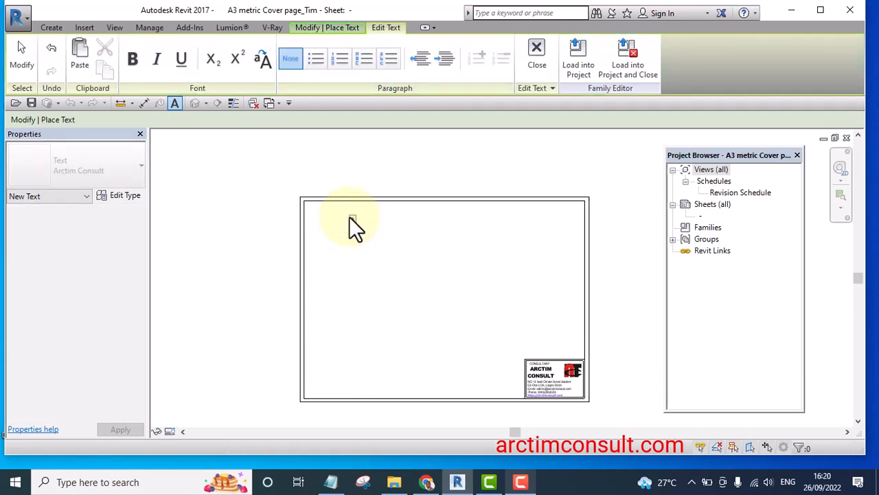
type("ARCHO")
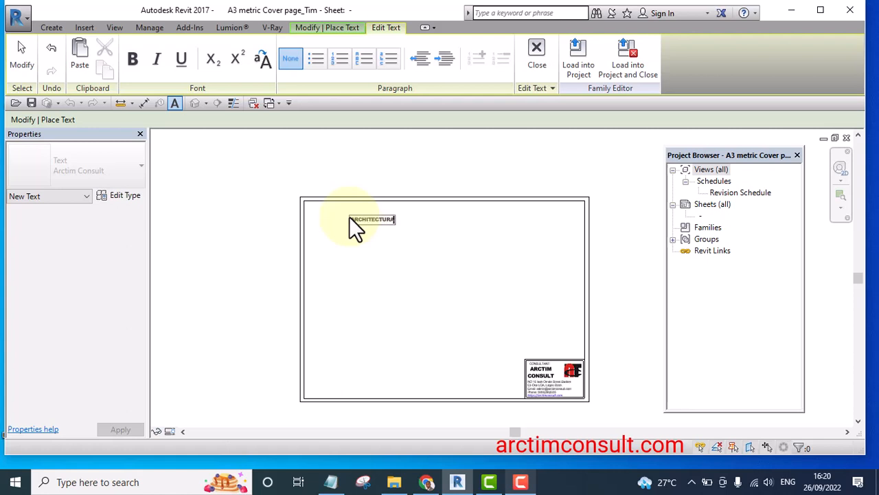
type("L DRAWING")
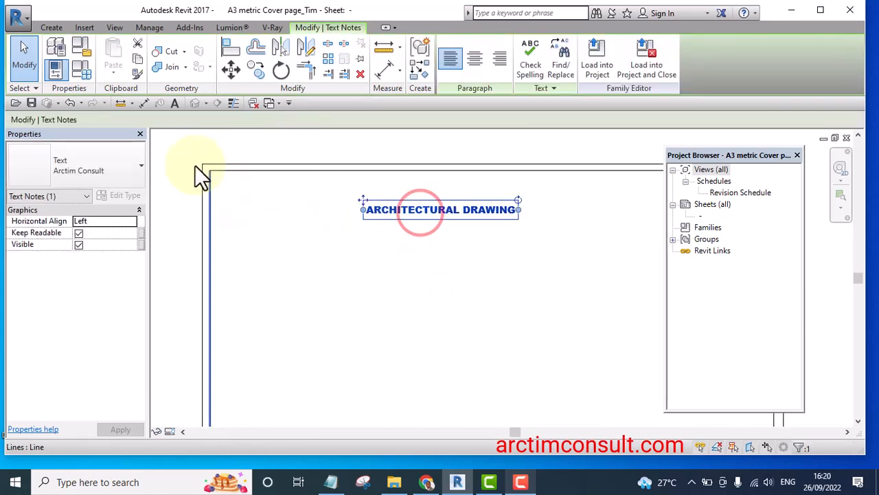
- Duplicate the heading's type as 'architectural Drawing' with Arial Black at 10 mm
left_click(125, 195)
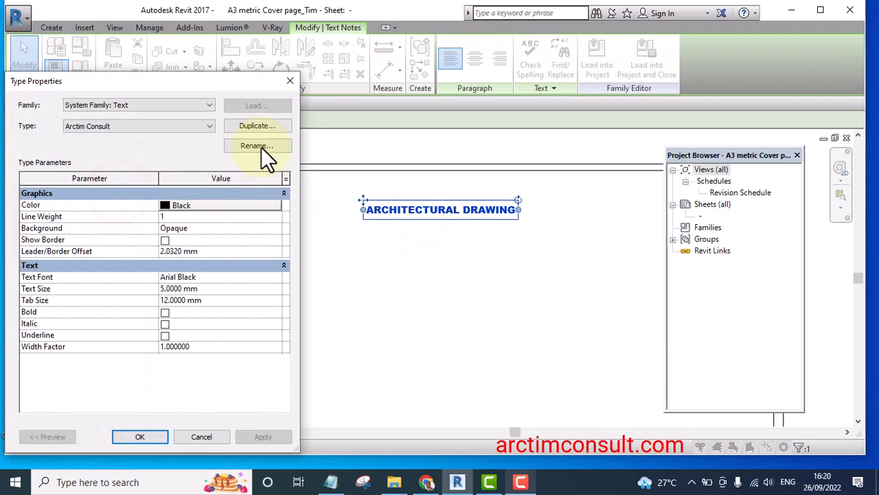
left_click(256, 145)
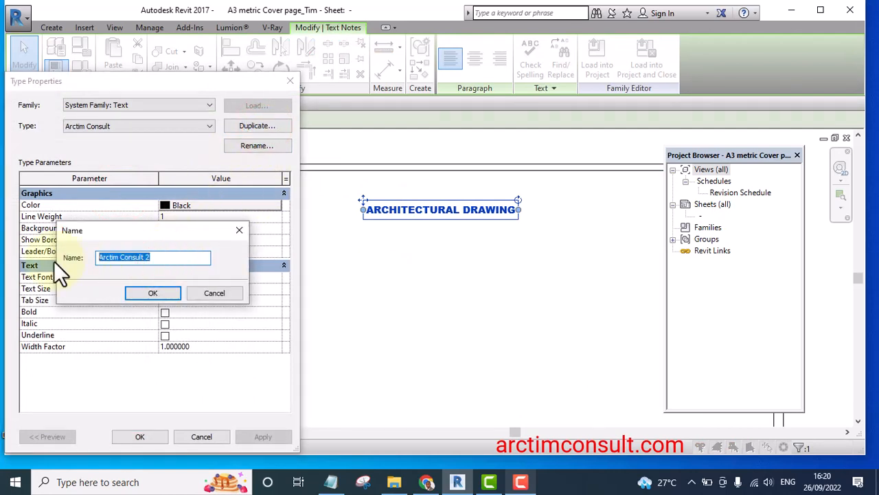
type("a")
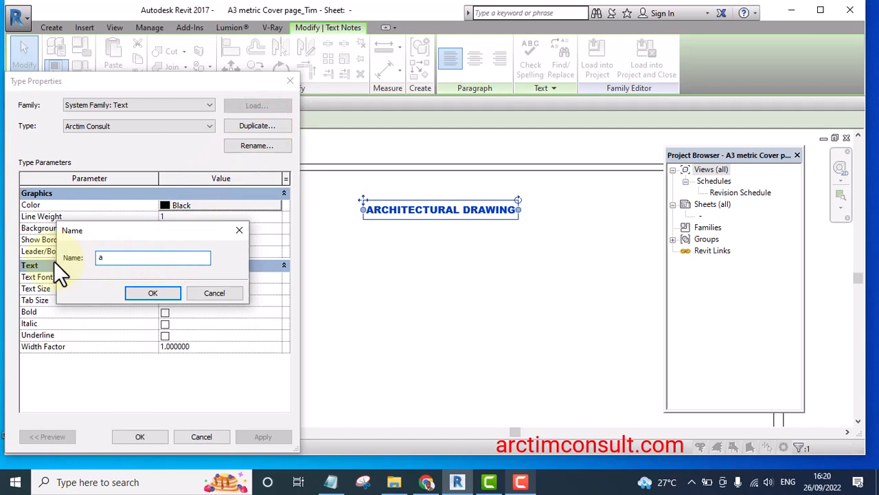
type("rchitectural")
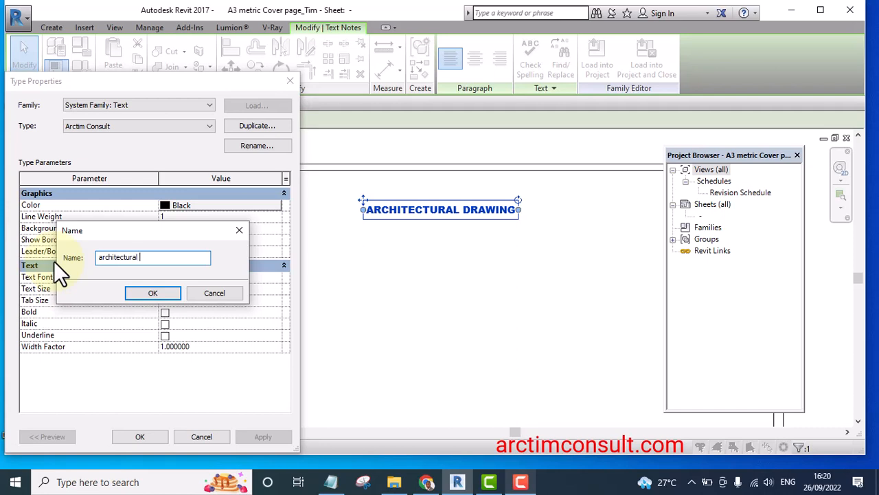
type("Drawing")
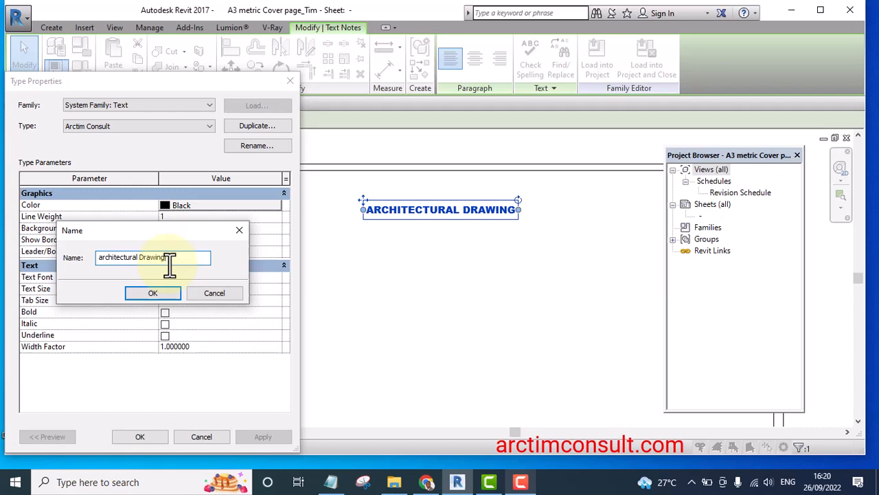
left_click(153, 292)
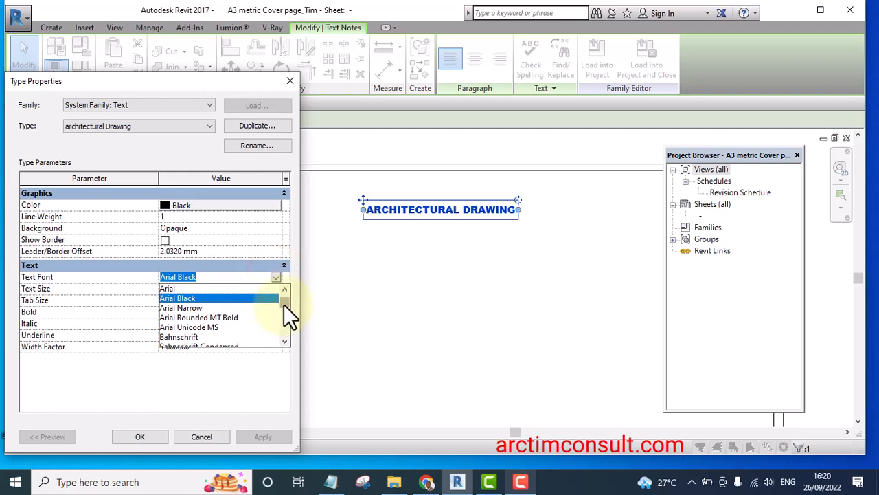
left_click(178, 298)
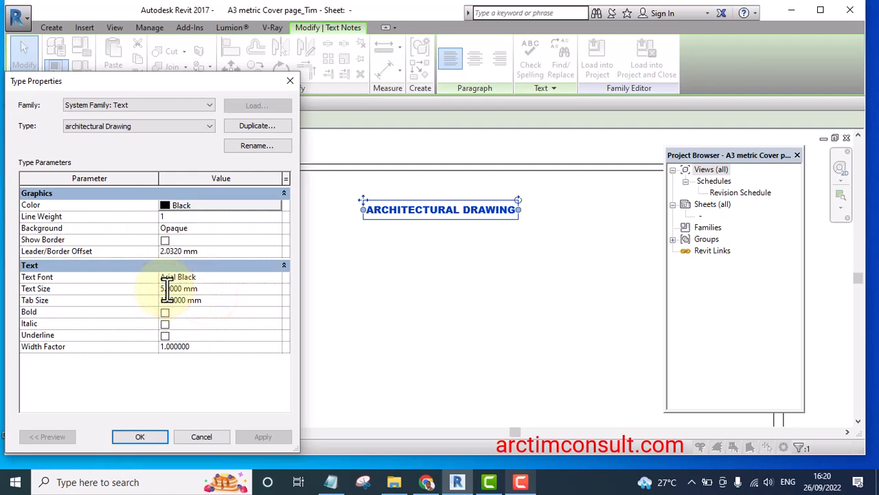
left_click(179, 287)
type("10.0000")
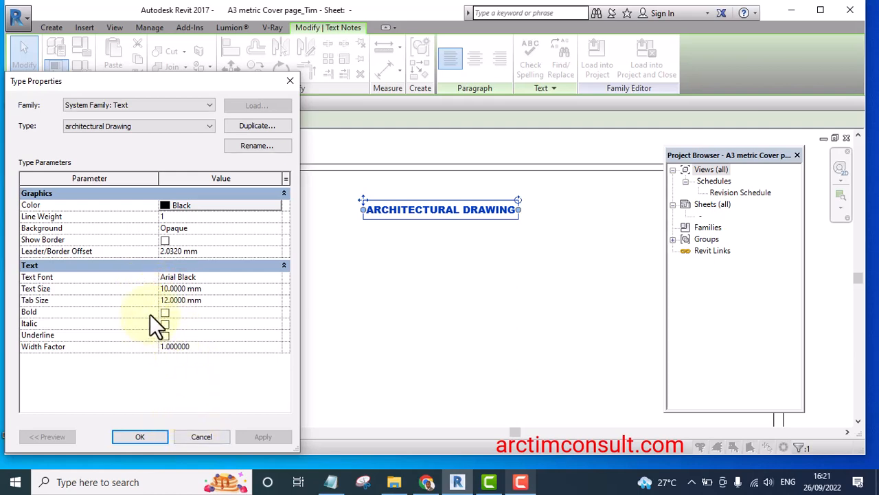
left_click(165, 312)
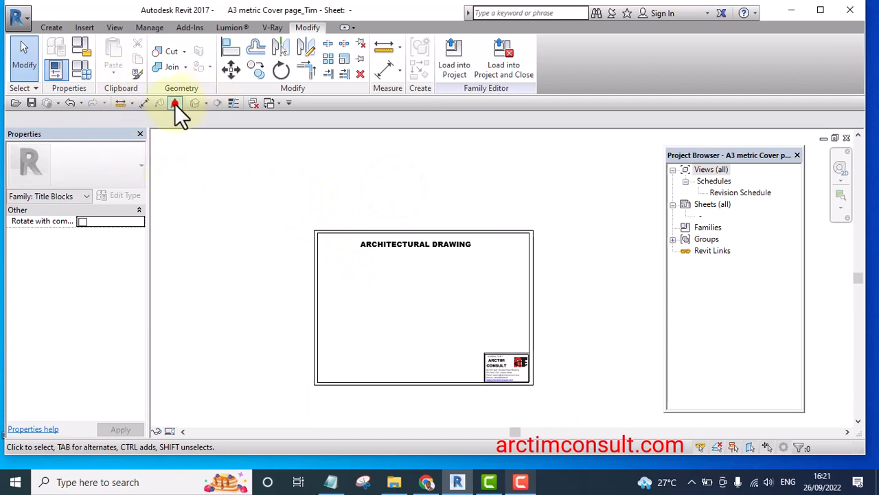
- Place a PROJECT: label below the heading using the Project Title type
left_click(174, 103)
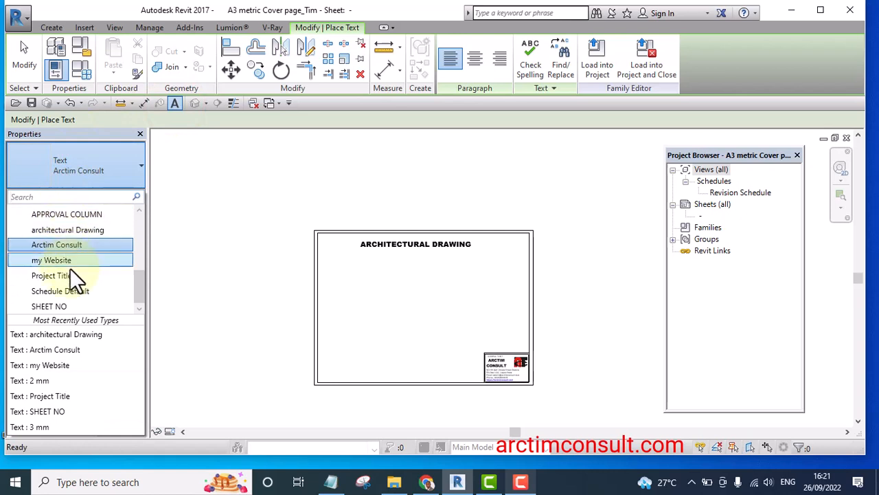
mouse_move(55, 334)
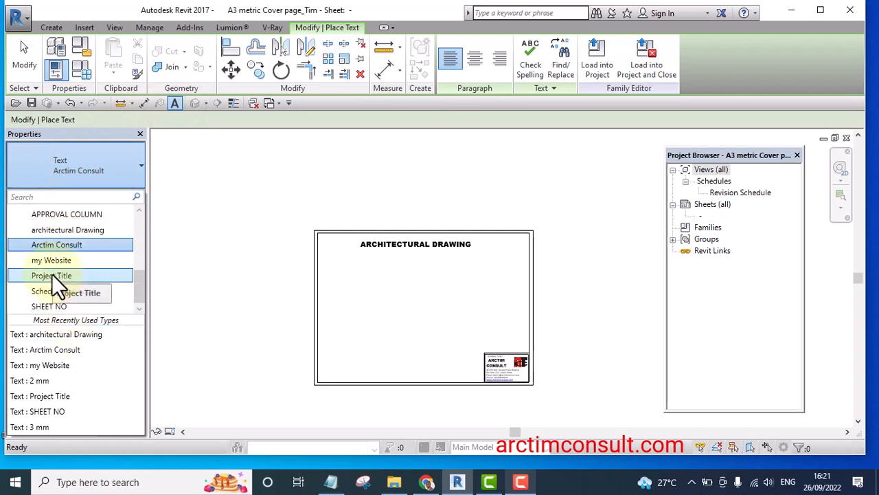
left_click(51, 275)
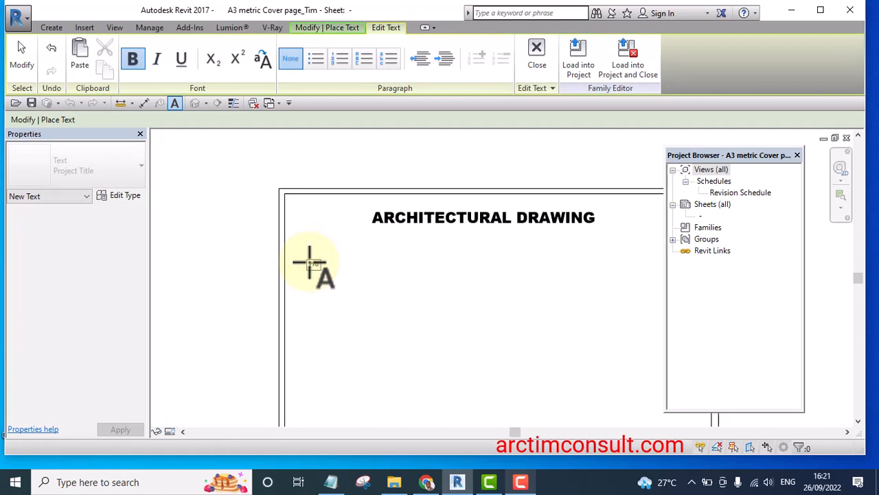
type("Pro")
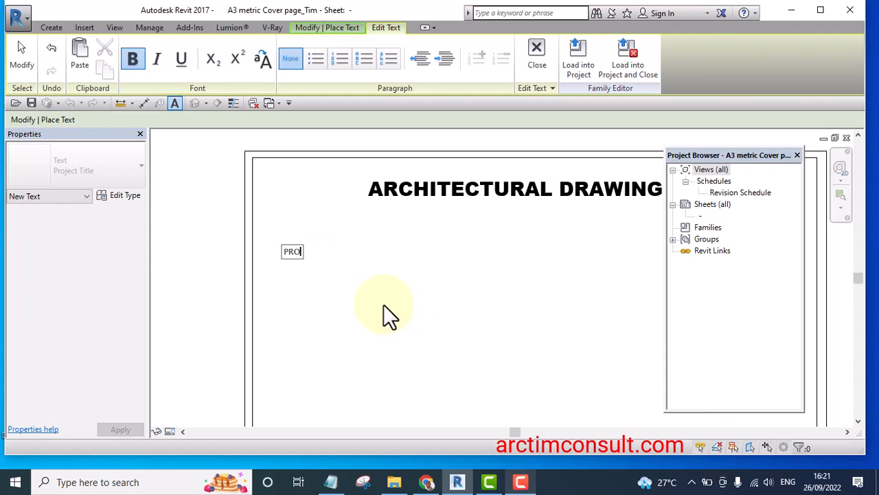
type("ECT")
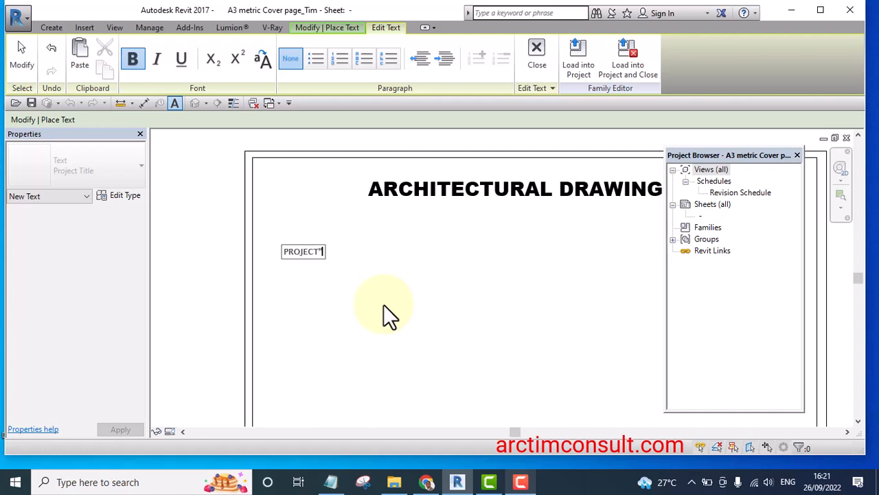
key("Backspace")
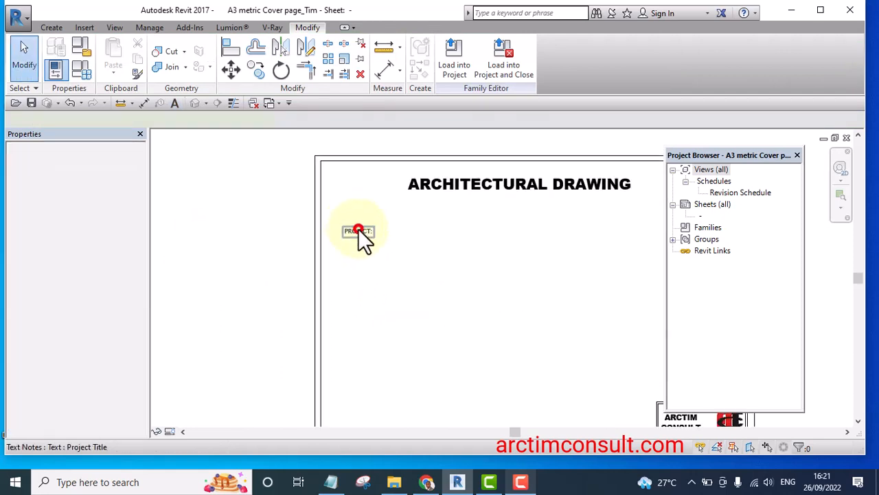
- Duplicate the label's type as 'Project Title 2' in bold 5 mm Lucida Sans
left_click(357, 231)
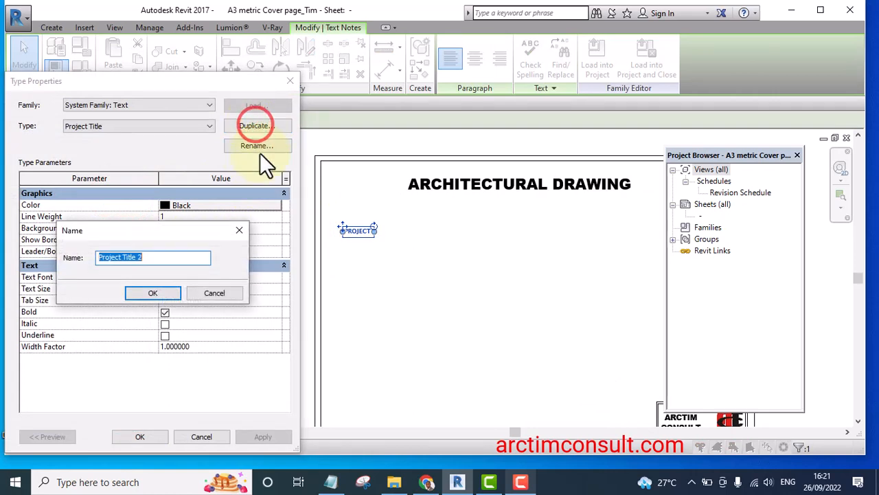
left_click(153, 293)
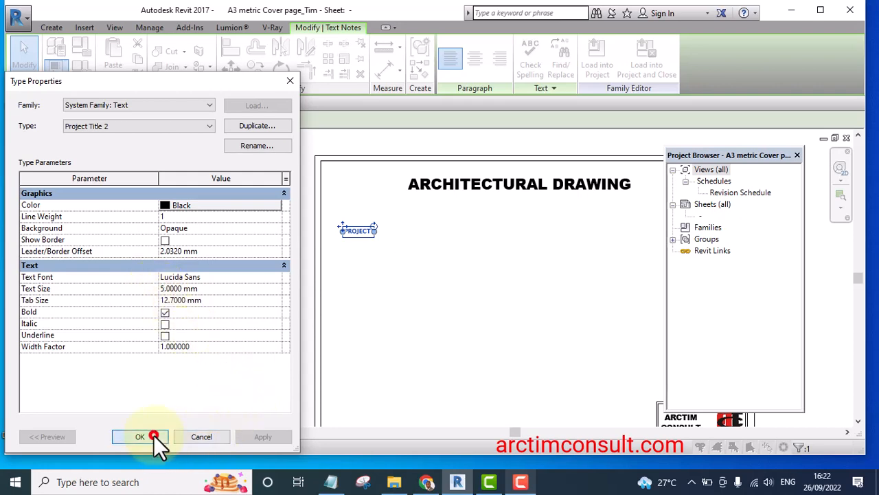
left_click(140, 436)
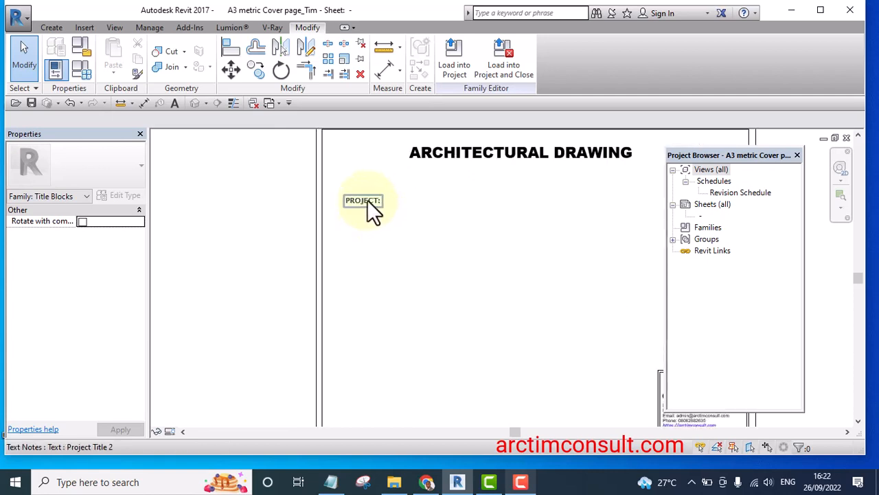
- Copy the PROJECT: label below it and retype it as CLIENT:
left_click_drag(363, 200, 362, 254)
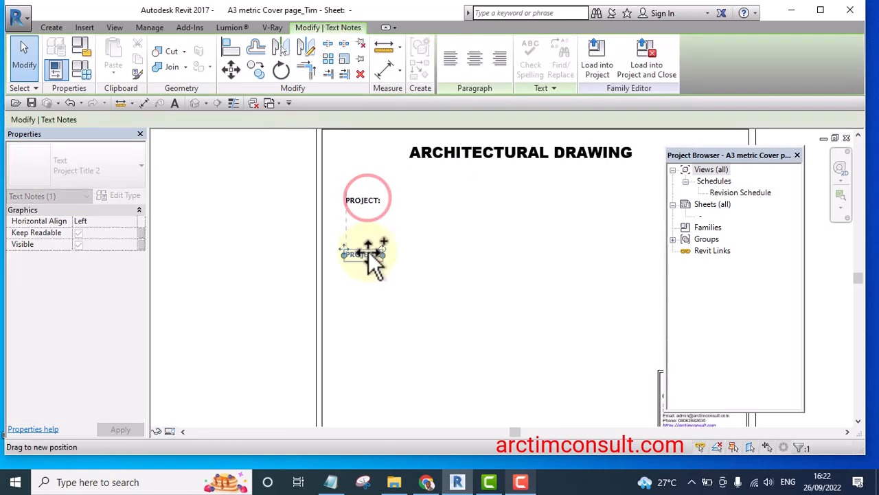
left_click_drag(362, 255, 371, 243)
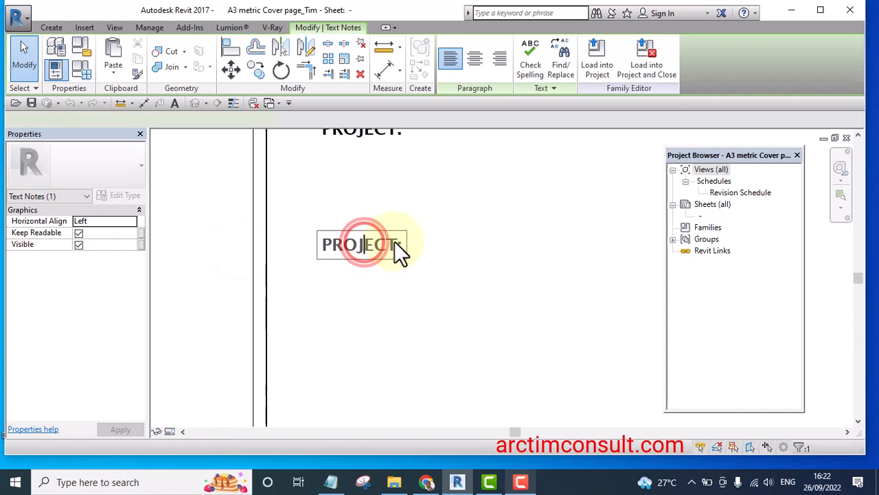
double_click(360, 244)
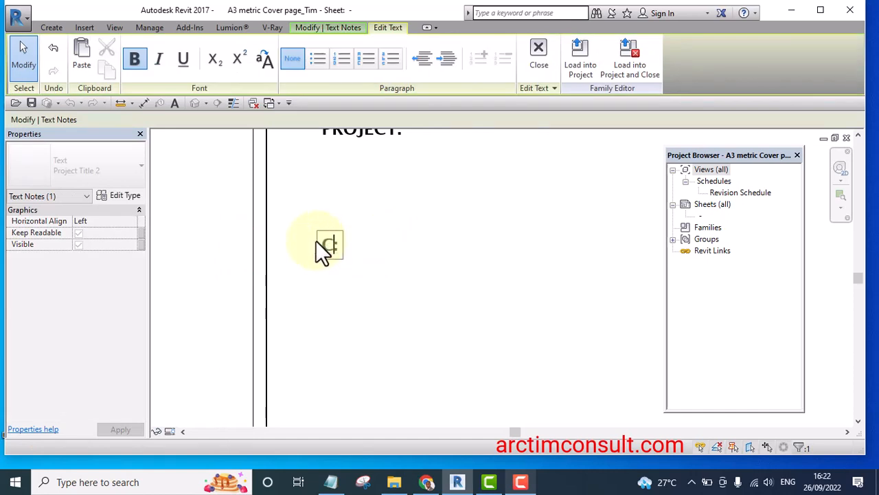
type("CLIENT:")
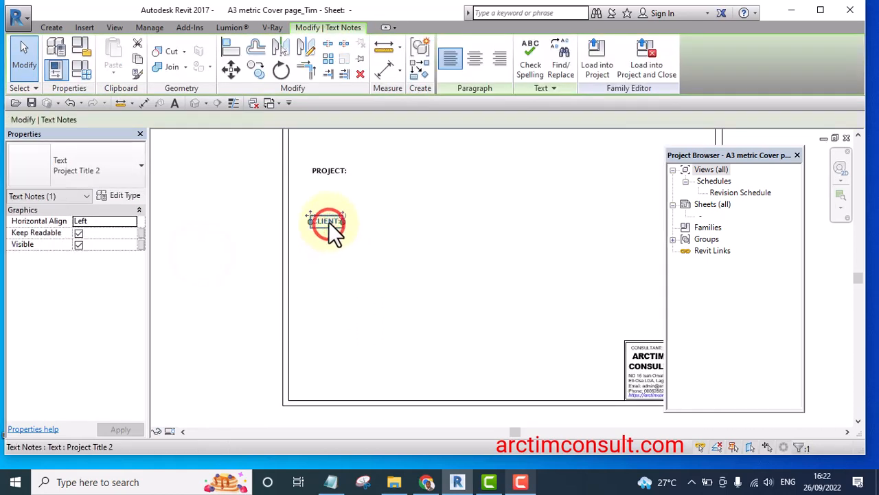
- Copy the CLIENT: label and retype the copy as LOCATION:
left_click(328, 220)
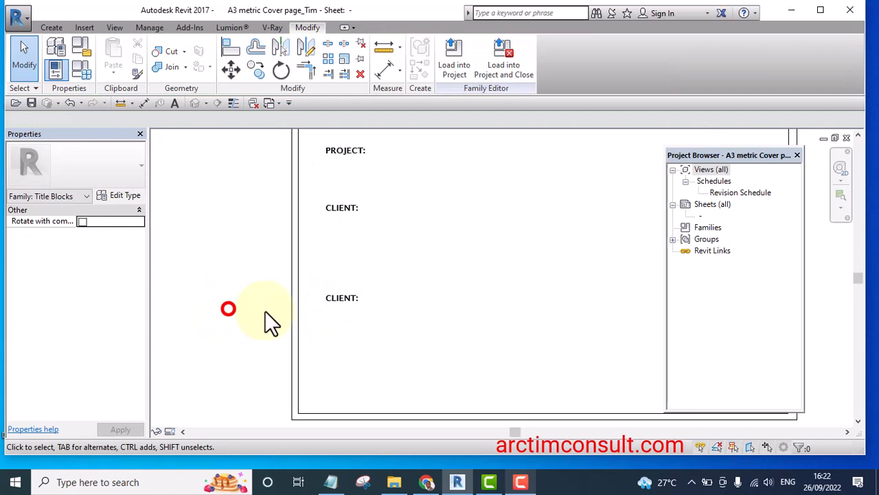
double_click(351, 289)
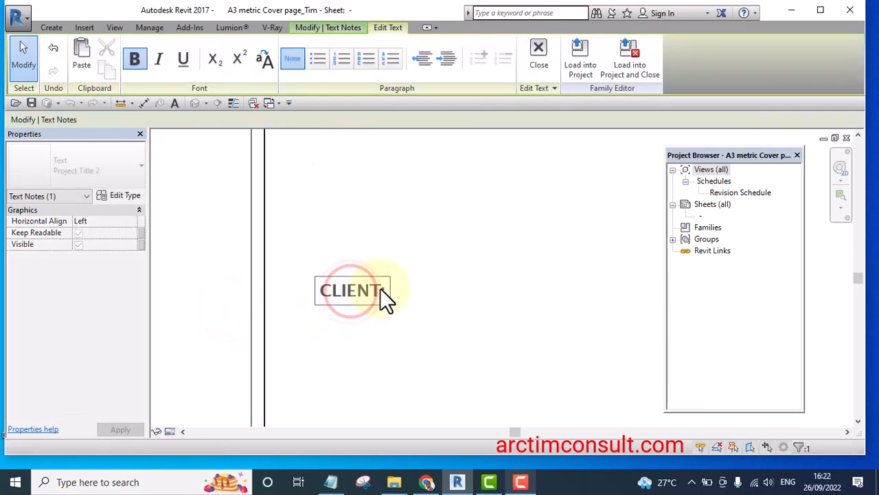
double_click(351, 290)
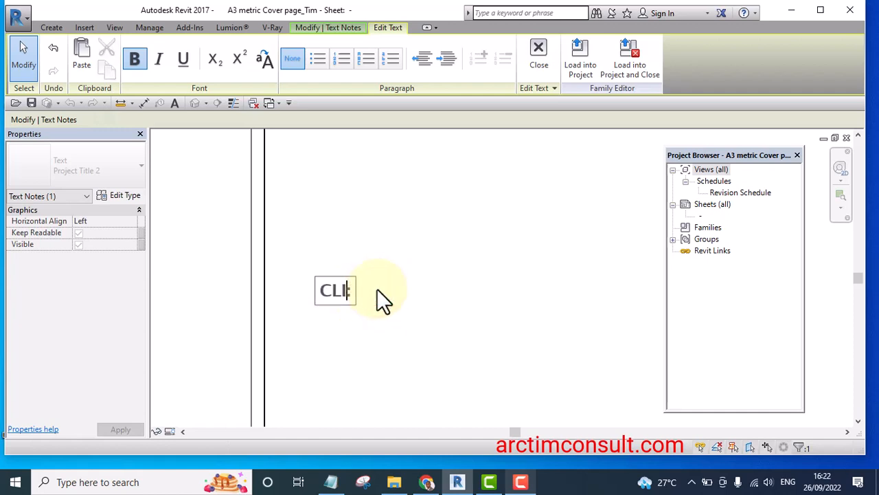
type("LO")
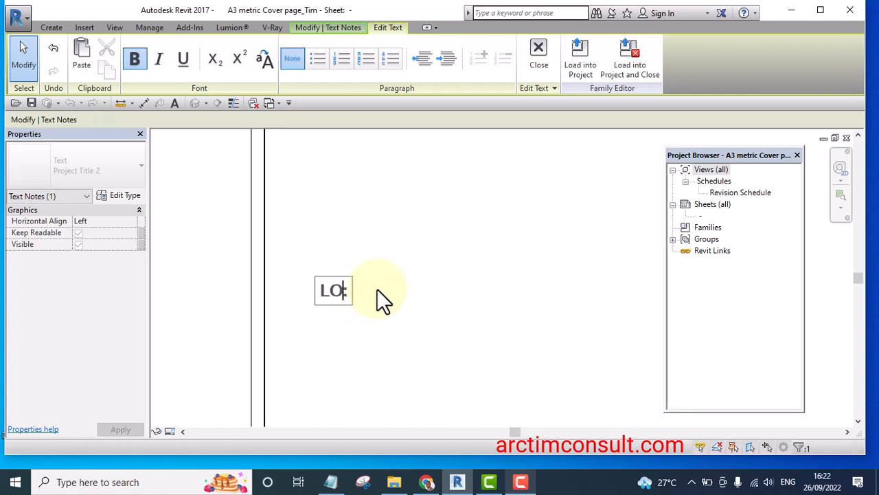
type("CATION:")
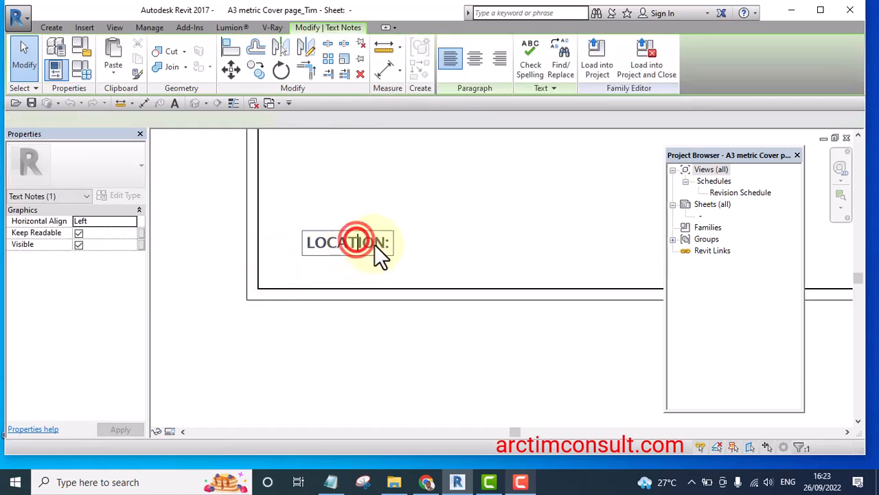
- Retype the next copied label as DATE:
double_click(346, 242)
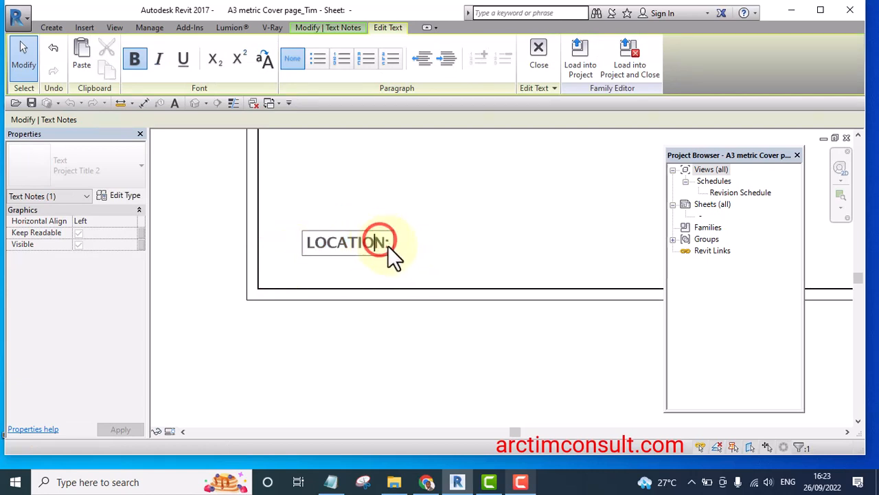
key("BackSpace")
type("D")
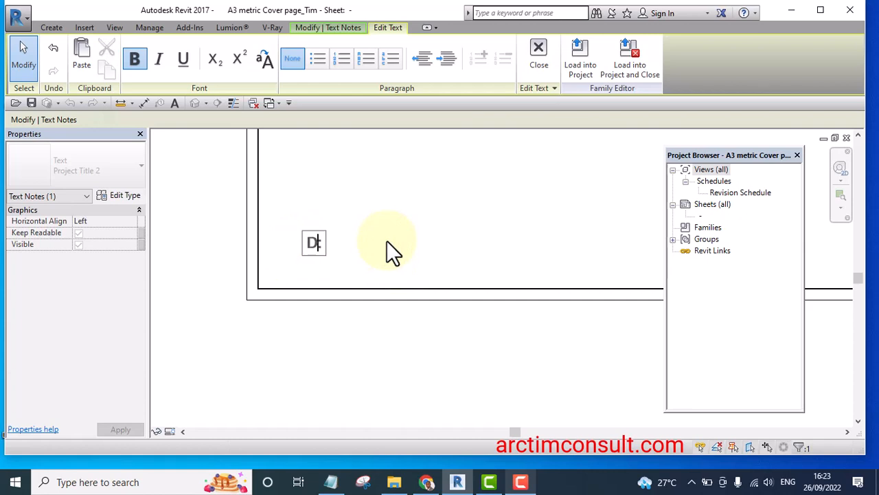
type("ATE:")
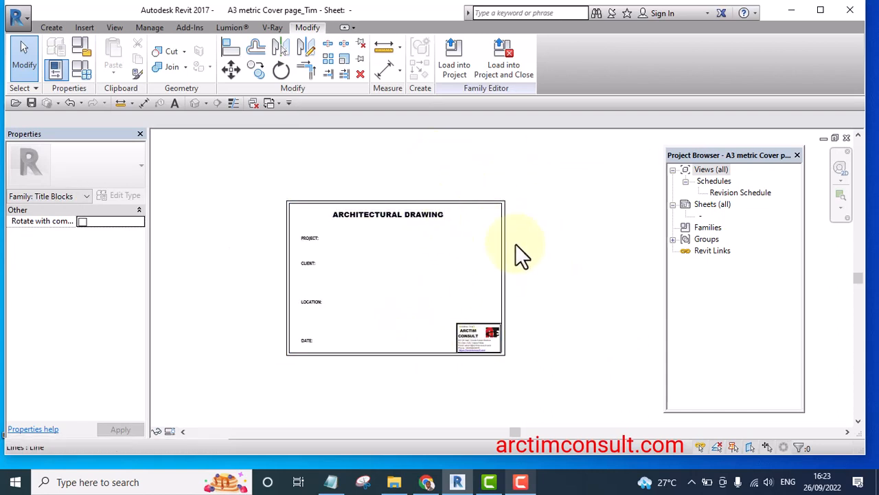
mouse_move(498, 285)
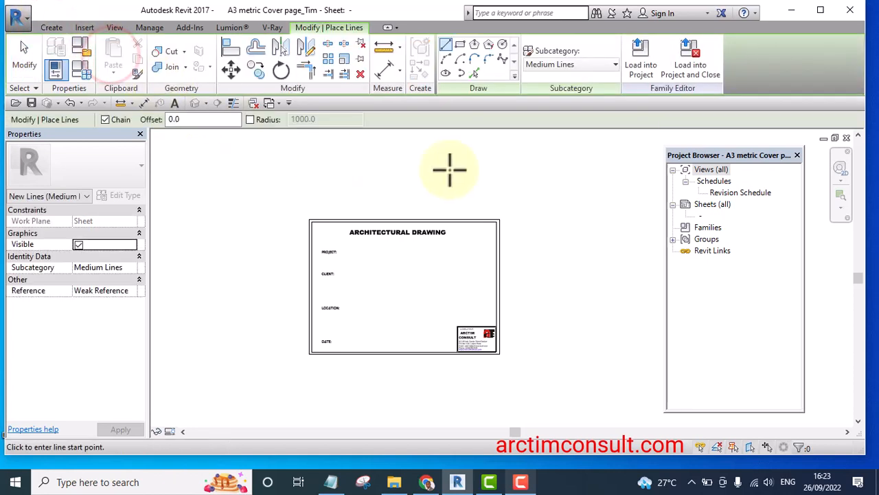
mouse_move(449, 170)
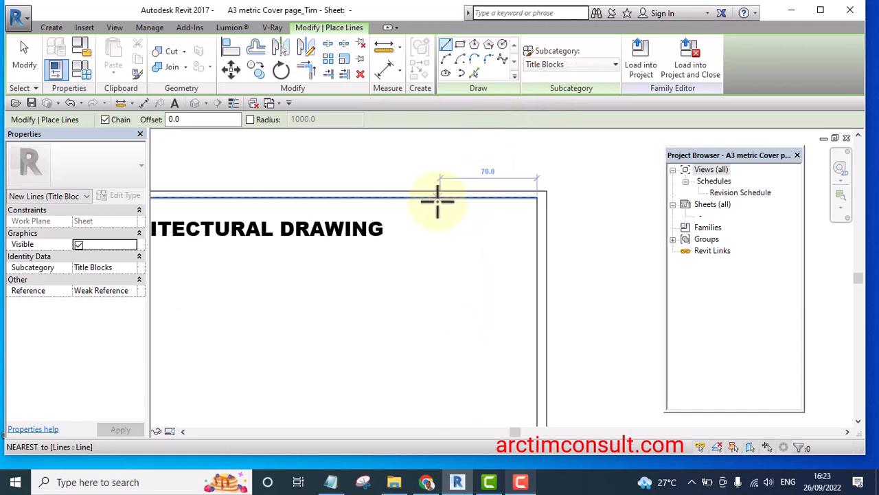
mouse_move(438, 201)
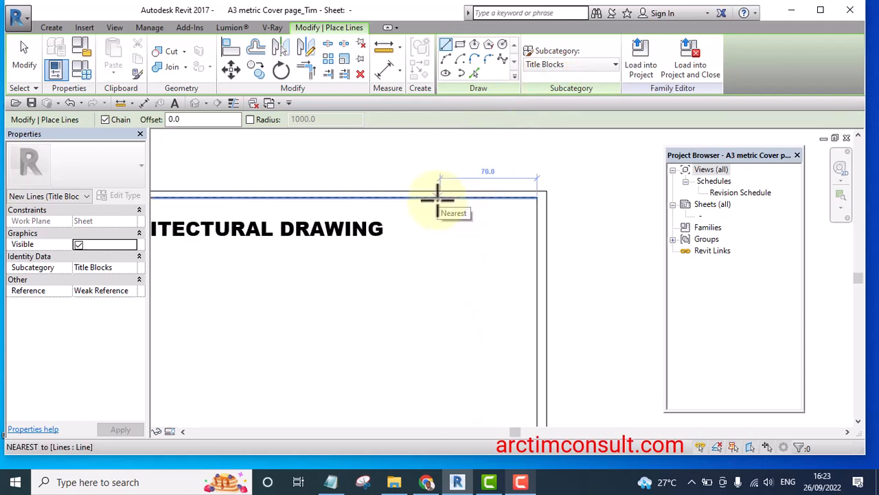
- Draw a 70 box with a diagonal in the top-right corner, then array the diagonal 10 times
left_click(437, 200)
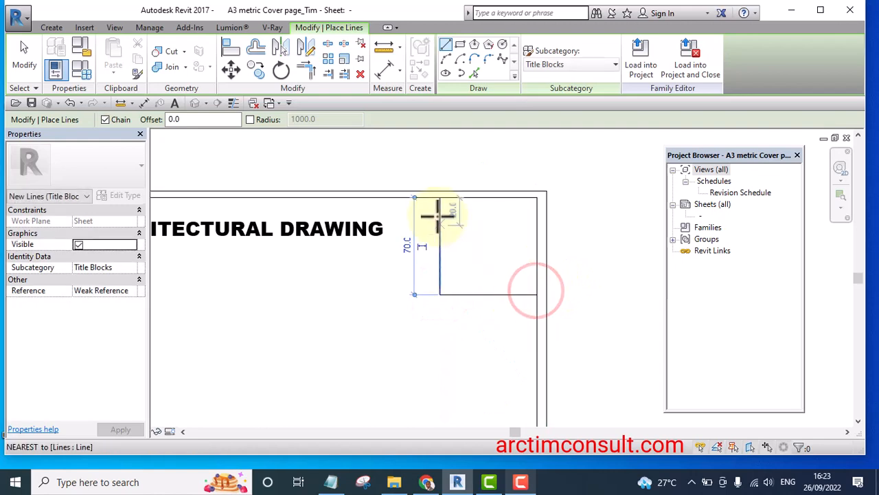
left_click(536, 295)
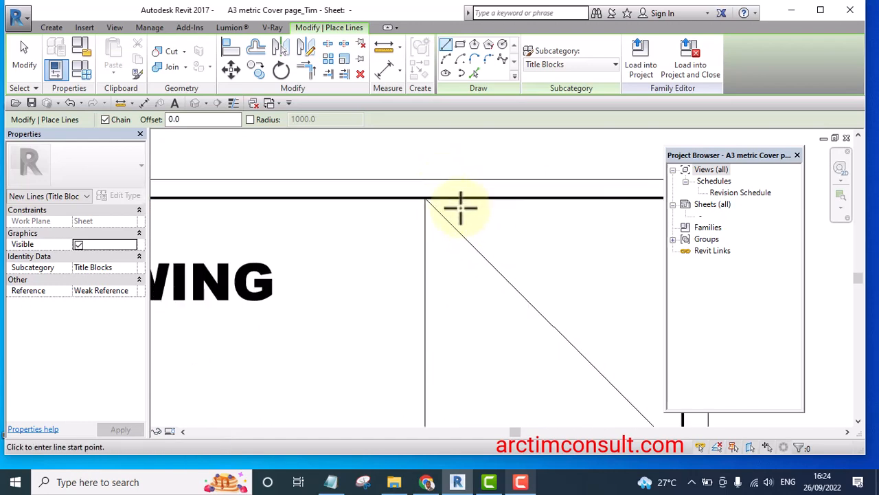
left_click(434, 194)
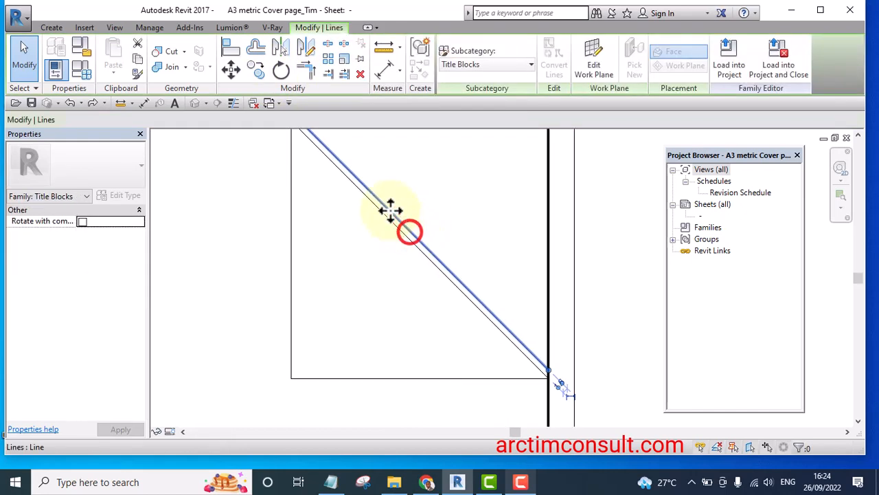
left_click(328, 48)
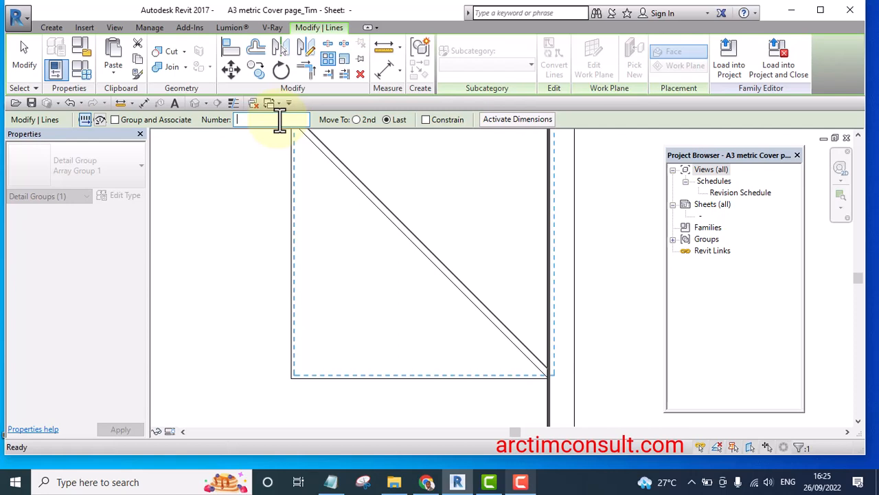
type("10")
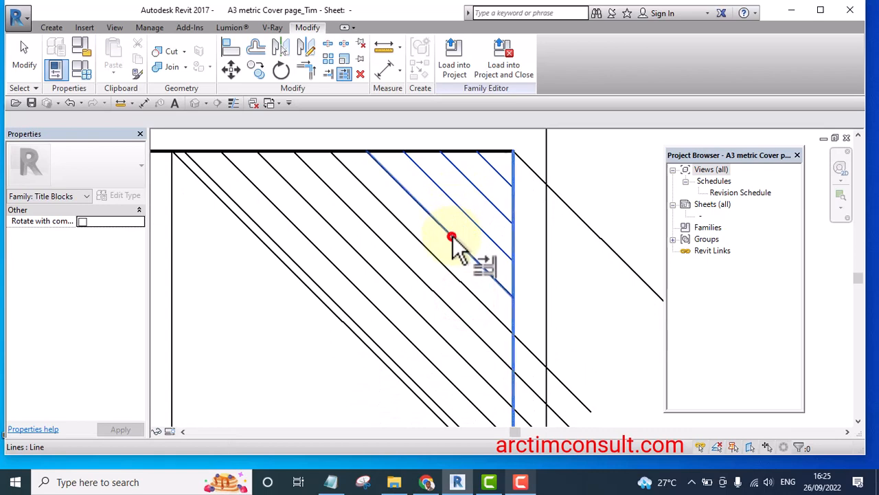
- Select the diagonal hatch lines extending beyond the corner box for removal
left_click_drag(451, 237, 420, 318)
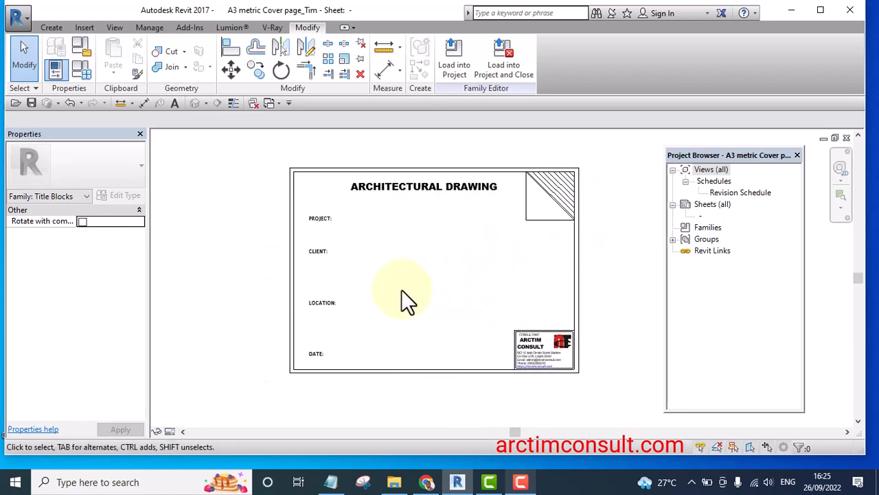
- Scroll the view to see the whole A3 cover page title block
scroll("down", 3)
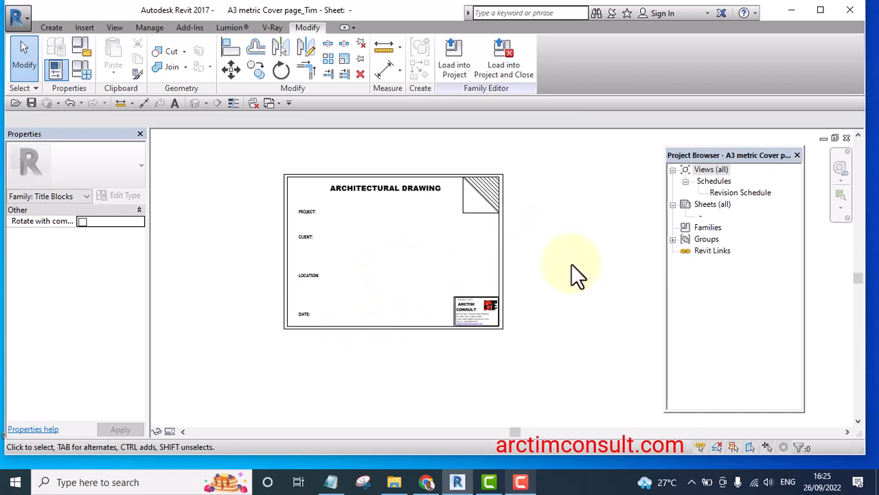
mouse_move(454, 59)
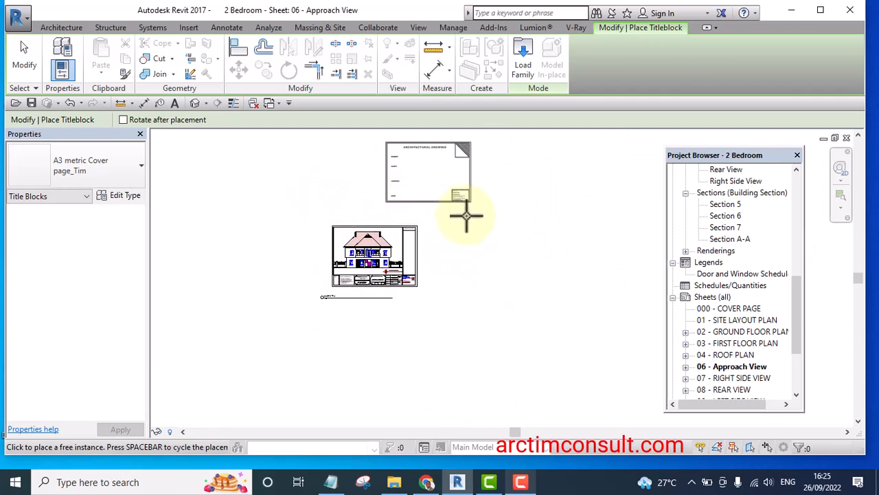
mouse_move(480, 247)
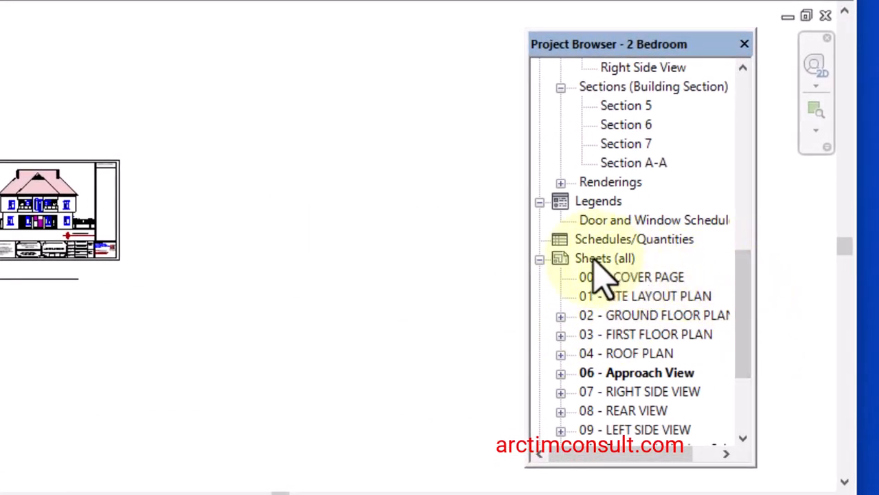
- Delete sheet 000 - COVER PAGE and add a new sheet using A3 metric Cover page_Tim
left_click(648, 276)
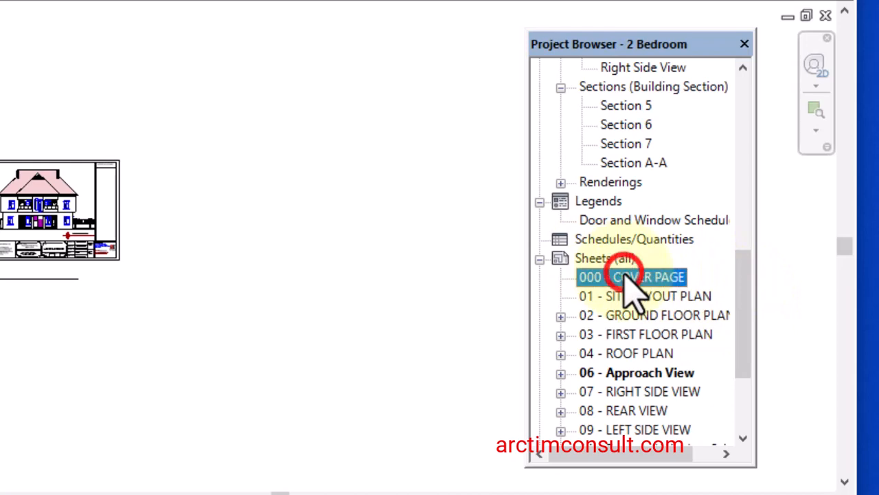
right_click(632, 276)
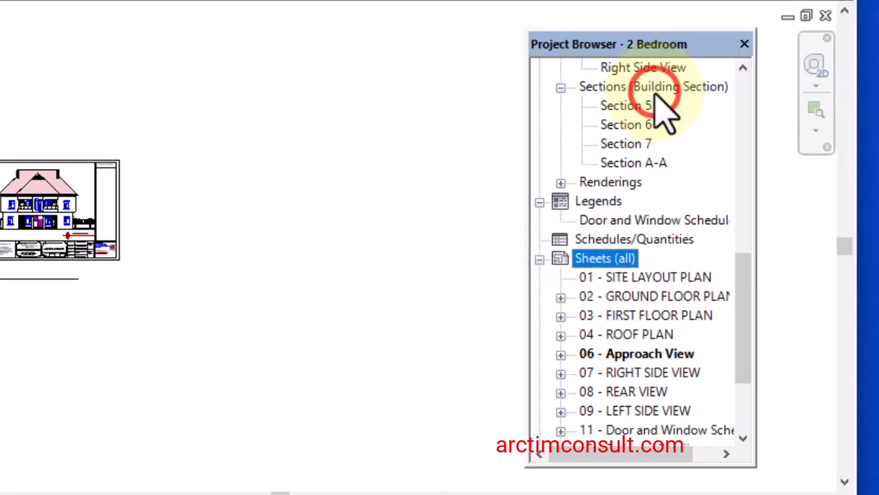
mouse_move(604, 282)
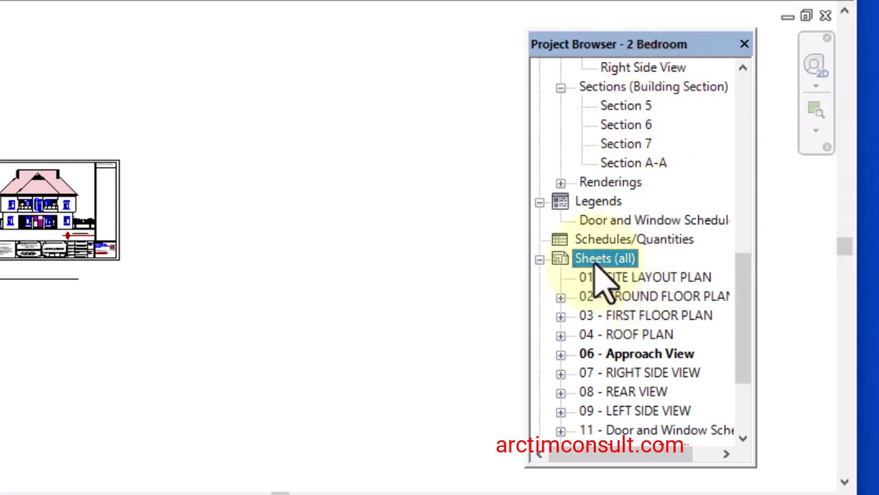
right_click(605, 258)
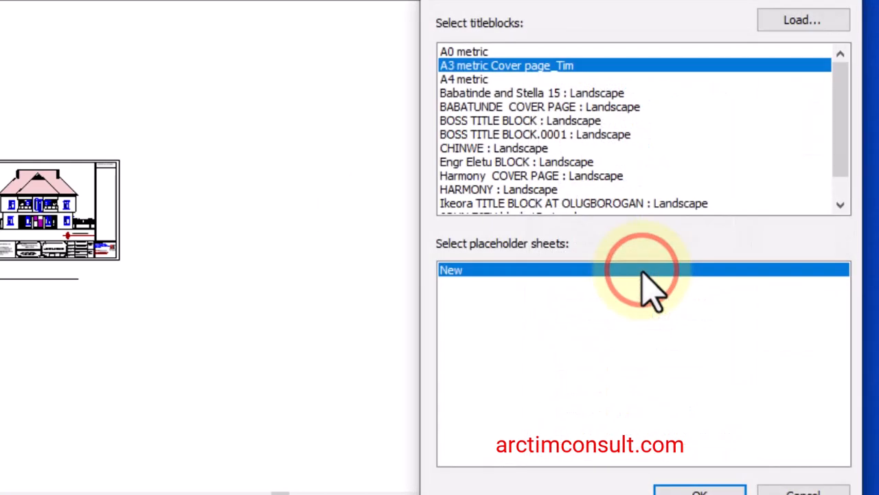
mouse_move(536, 82)
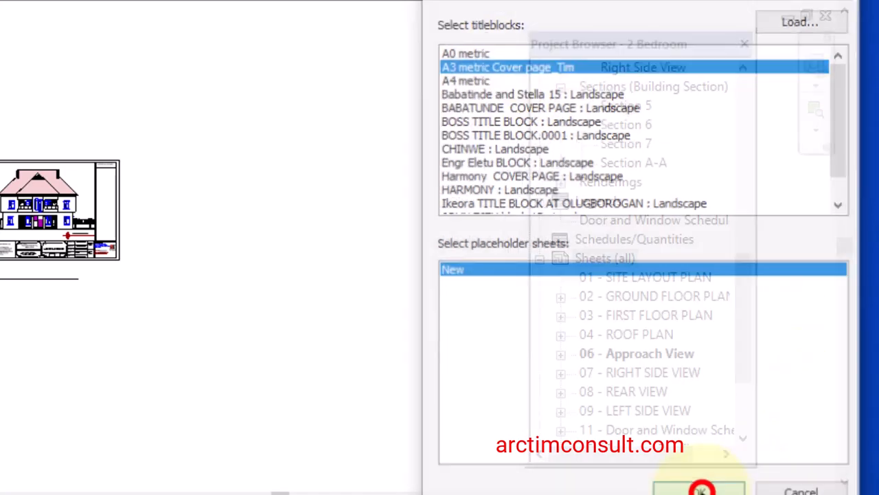
left_click(699, 488)
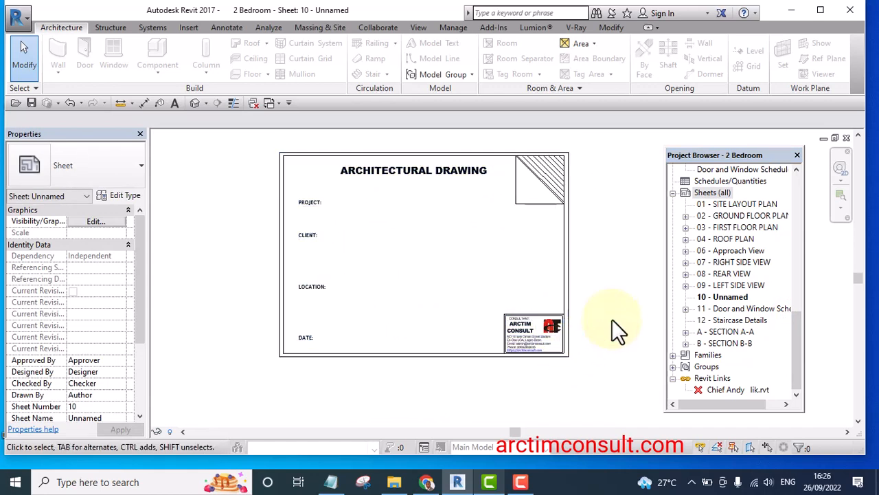
- Select the cover title block on sheet 10 and edit its family
left_click(529, 333)
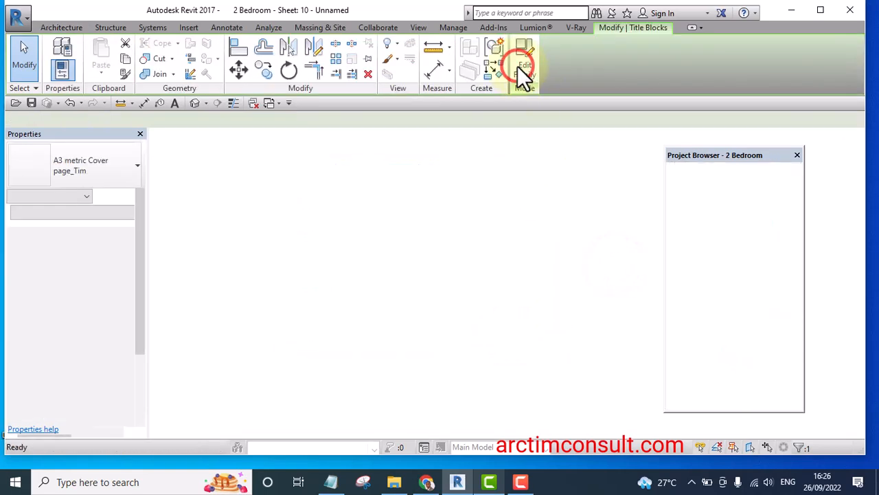
left_click(524, 62)
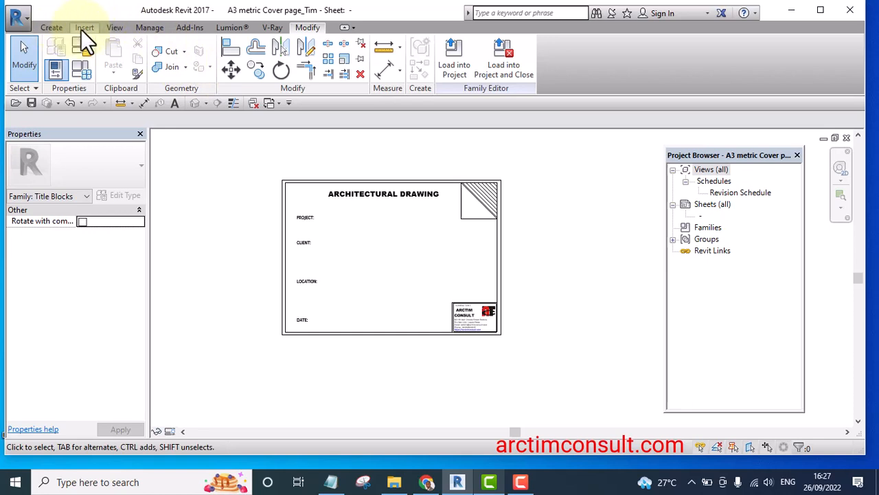
- Insert the Est_1 estate photo into the title block and resize it between the labels
left_click(83, 28)
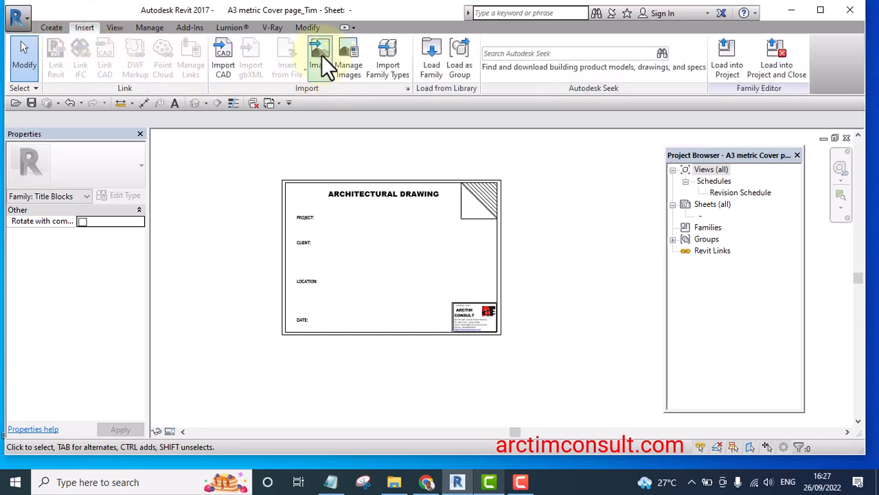
mouse_move(319, 51)
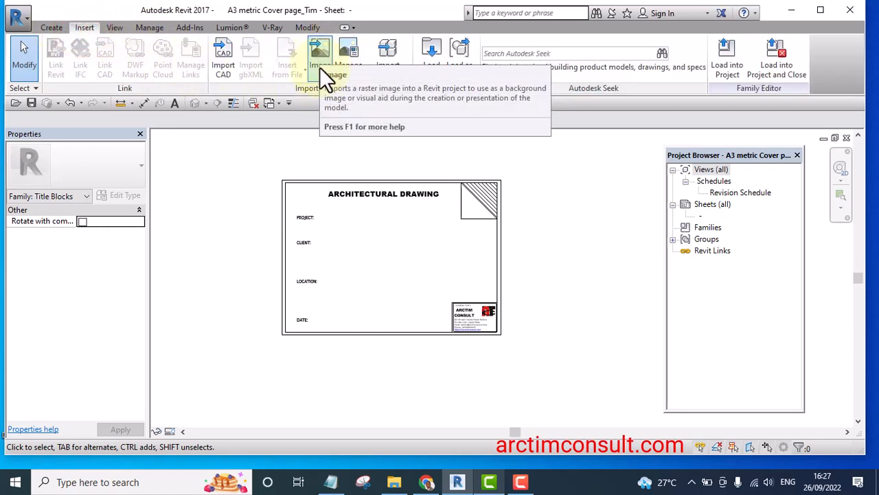
left_click(319, 51)
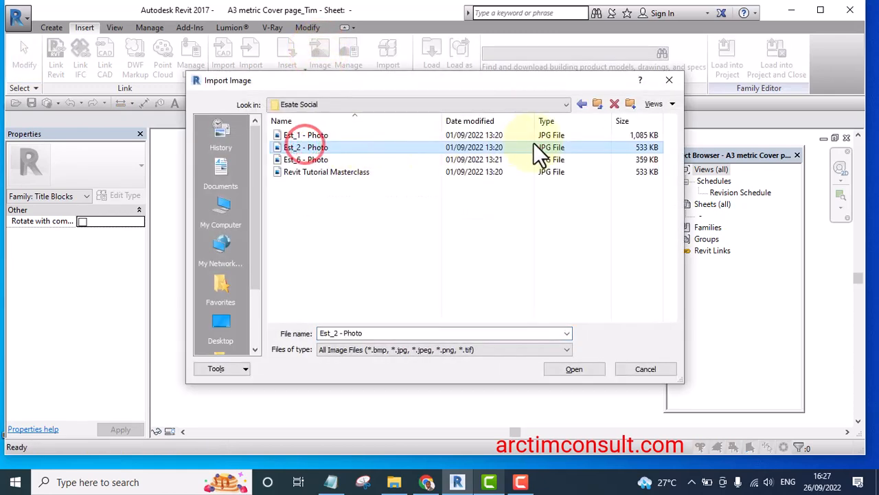
left_click(305, 134)
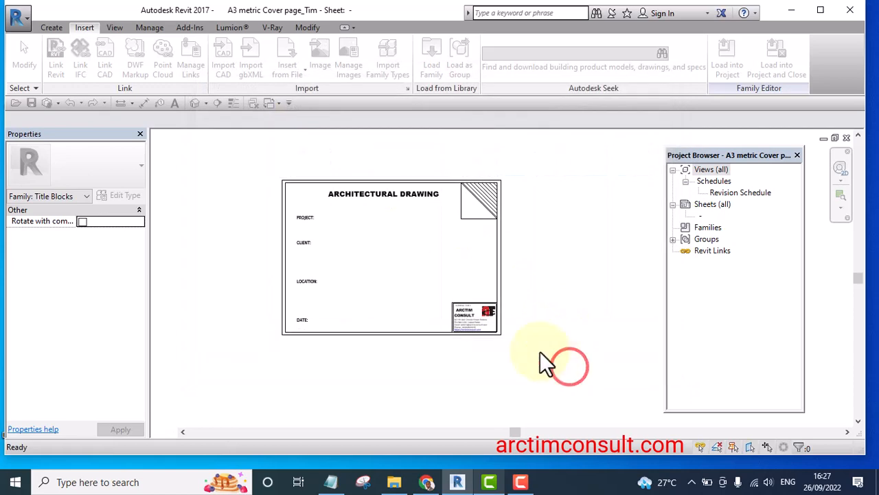
left_click(319, 58)
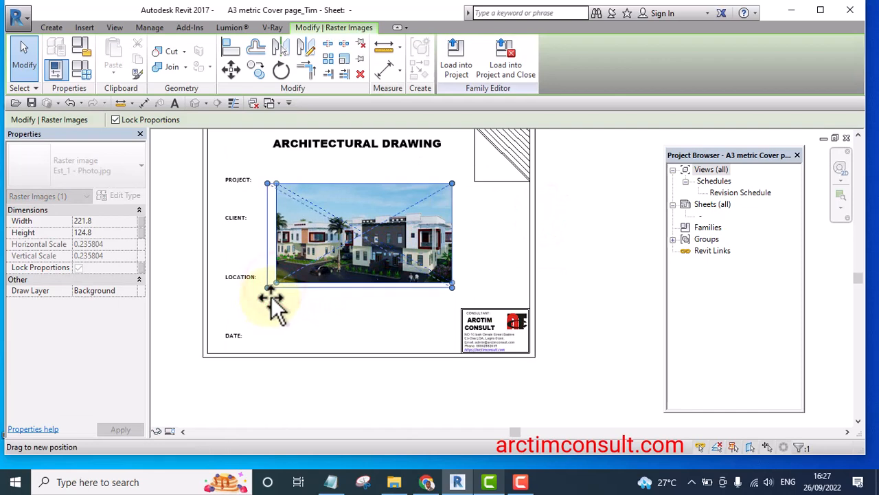
left_click_drag(451, 287, 451, 286)
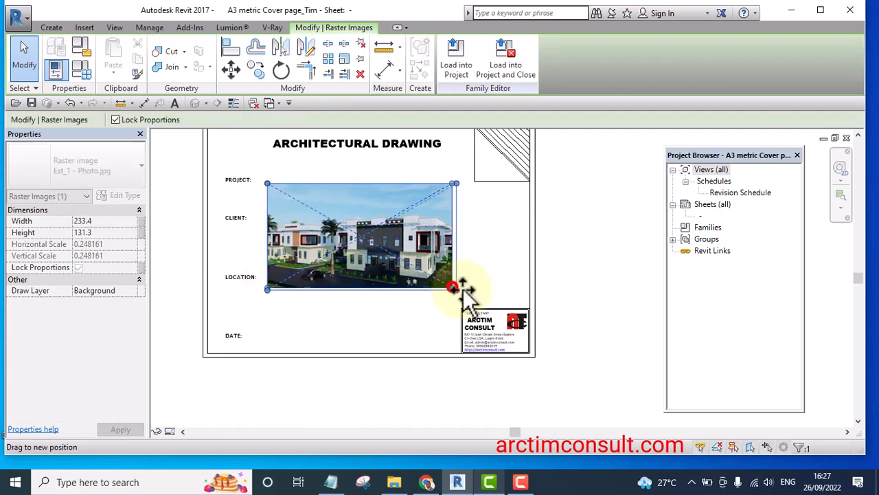
left_click_drag(452, 286, 474, 309)
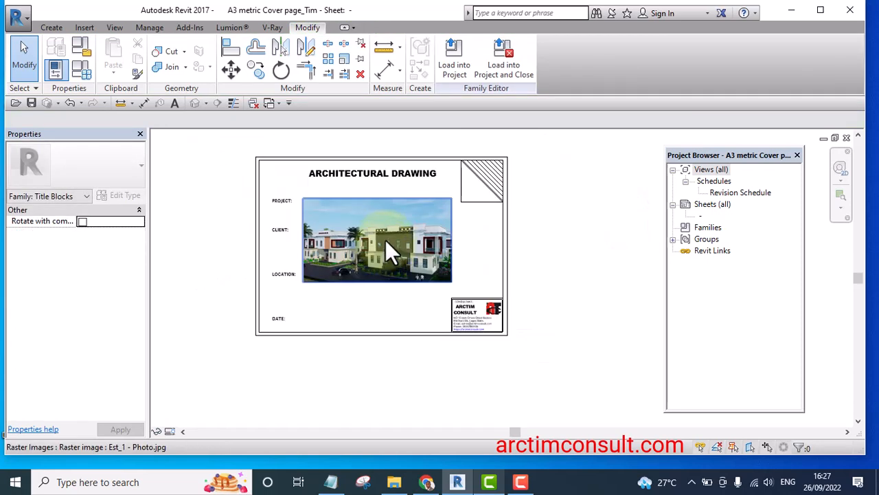
left_click(376, 247)
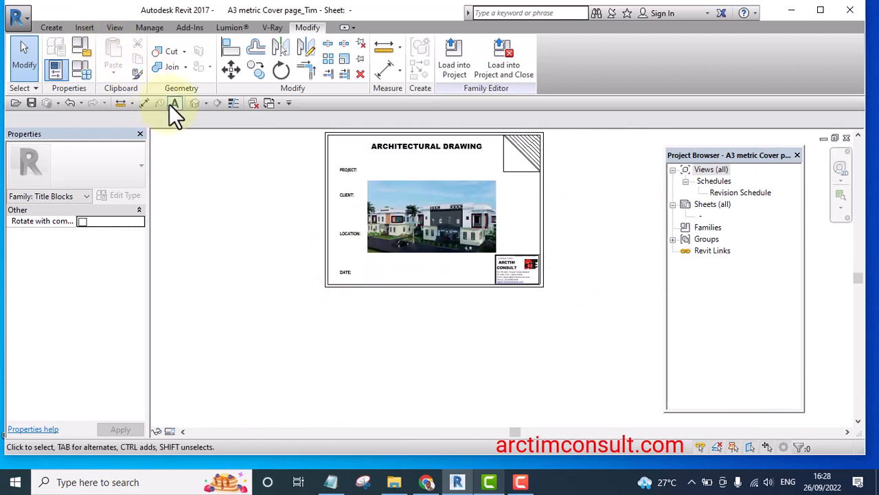
- Add a text note reading 'PROPOSED RESICENTIAL DEVELOPMENT' beside the PROJECT: label
left_click(175, 103)
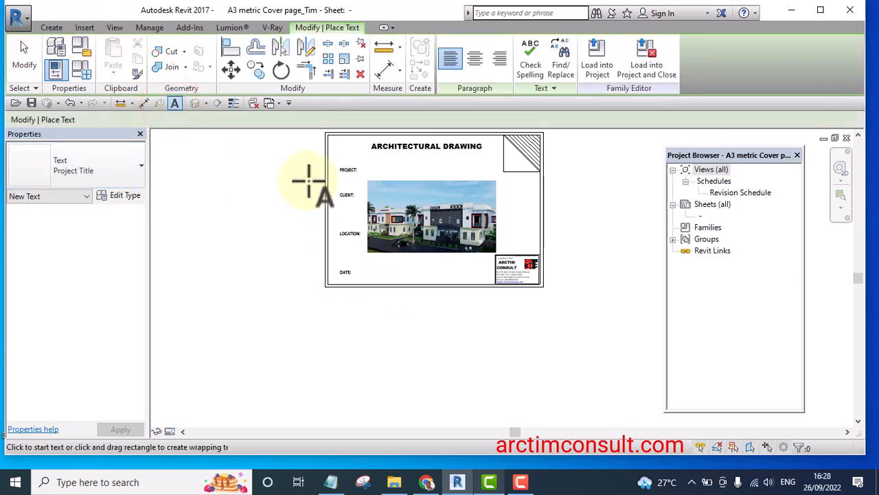
mouse_move(409, 158)
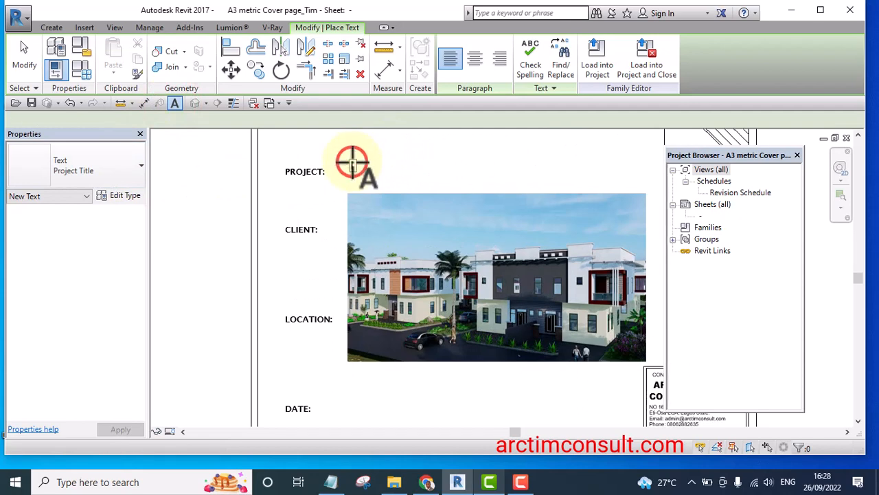
left_click(354, 161)
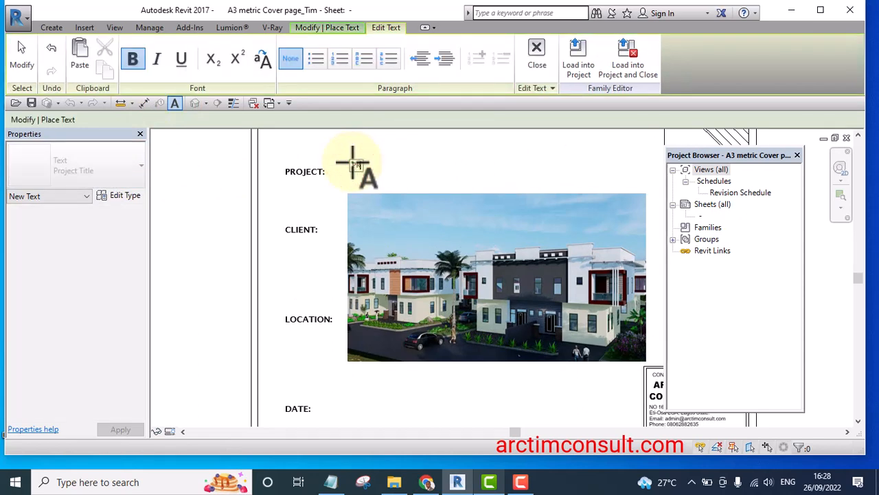
type("PROPOSED RESICENTIA")
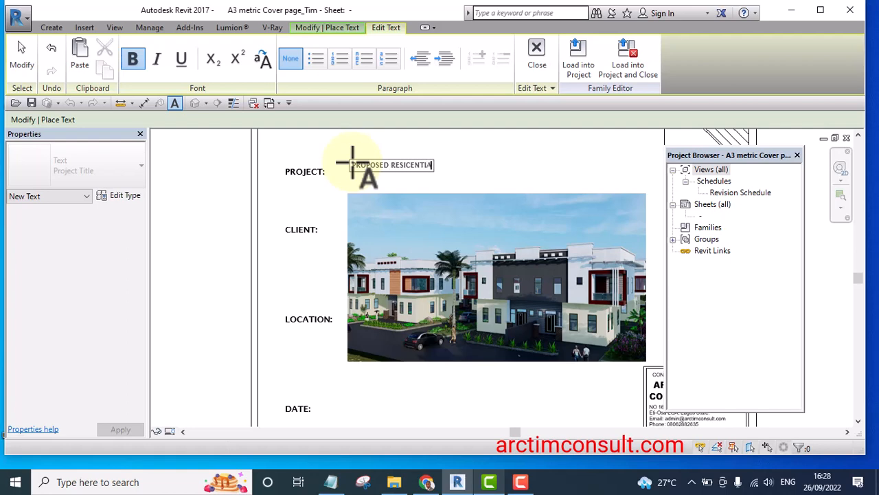
type("DEVELOPM WENT")
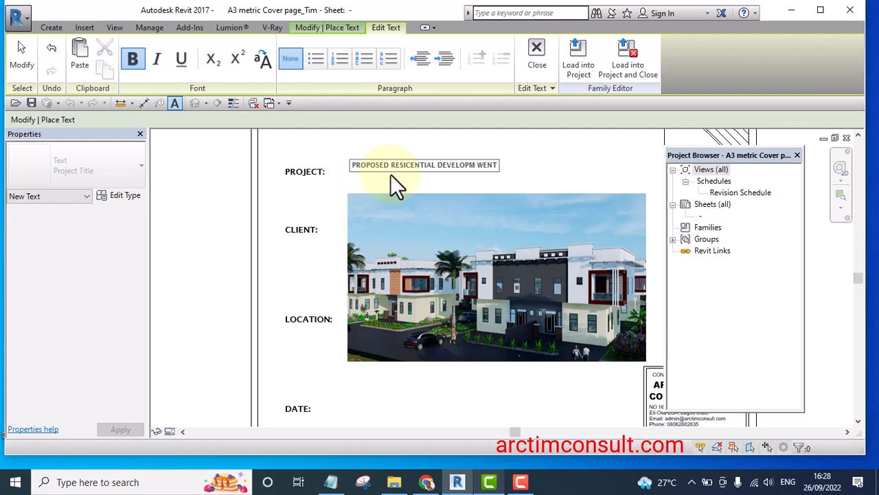
left_click(484, 166)
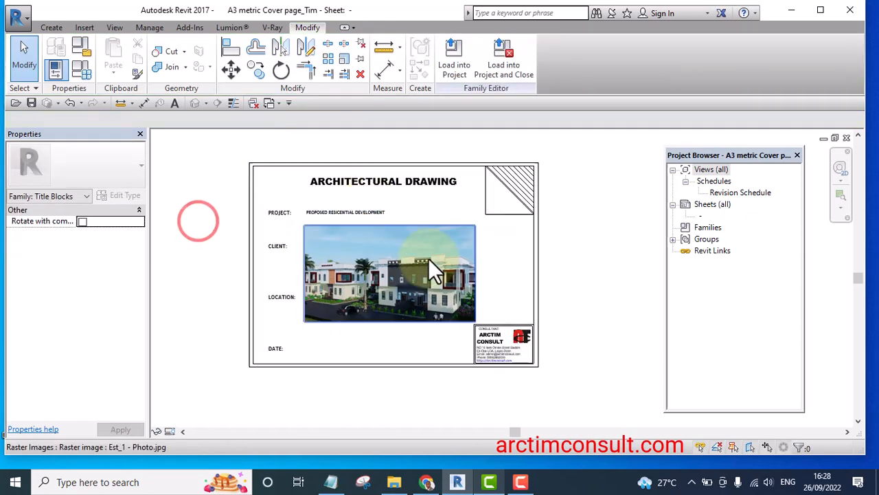
- Select and enlarge the estate photo, copying the project note under CLIENT:
left_click(426, 275)
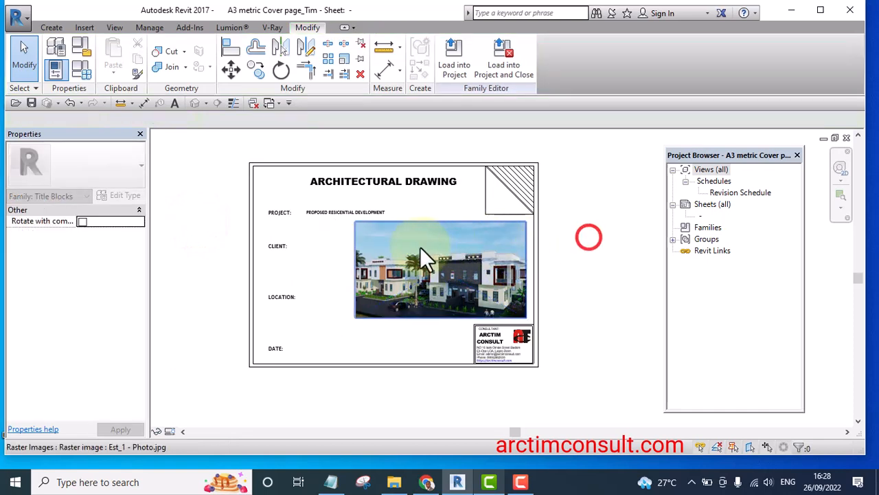
left_click(439, 268)
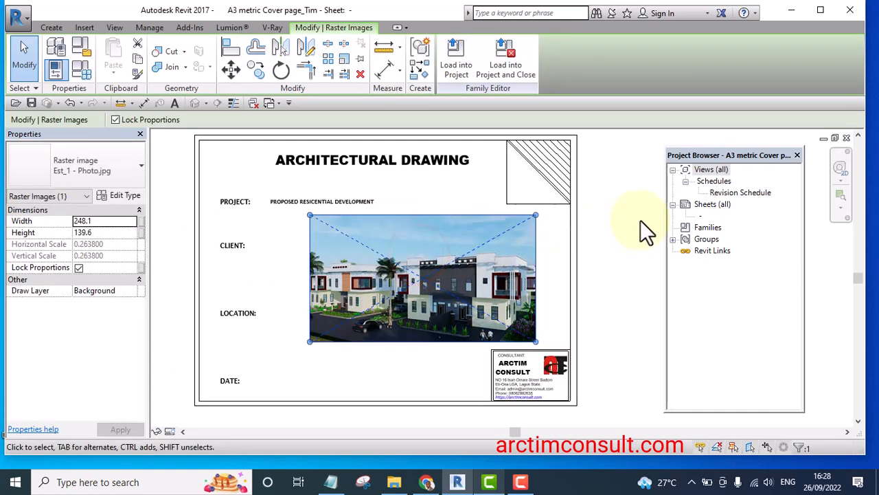
left_click(322, 201)
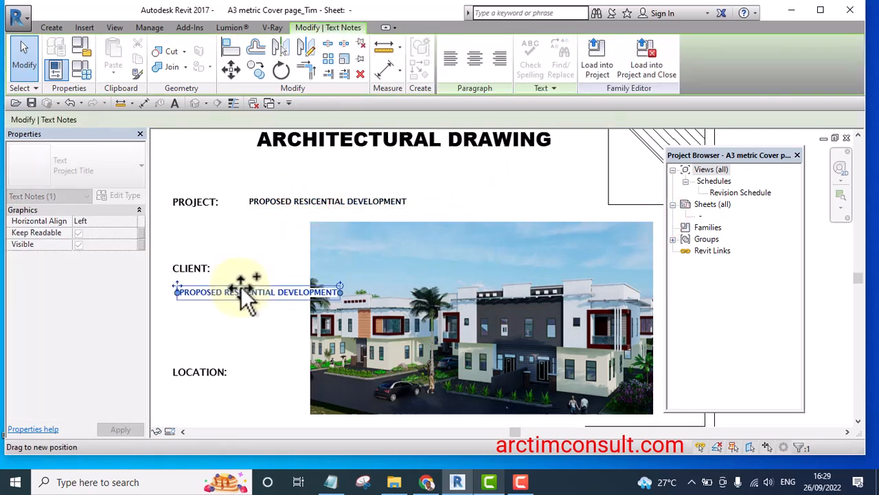
- Retype the copied note under CLIENT: as the client name 'Mr. John D'
double_click(257, 292)
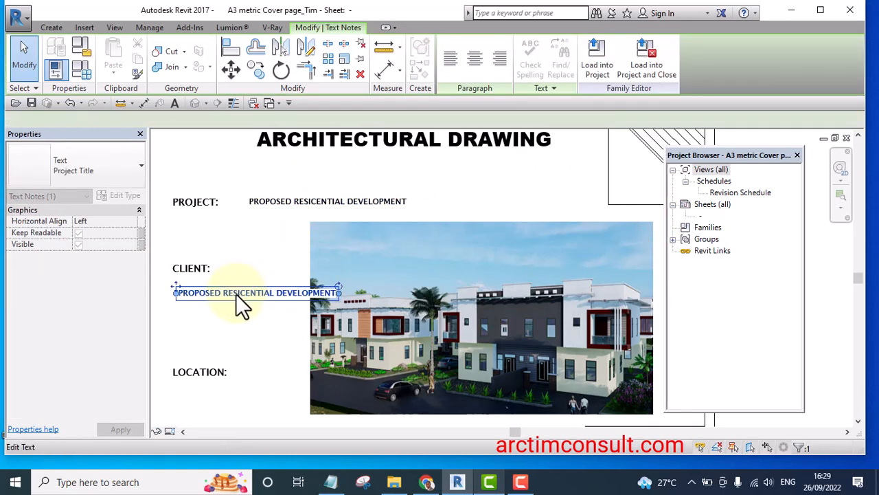
double_click(332, 292)
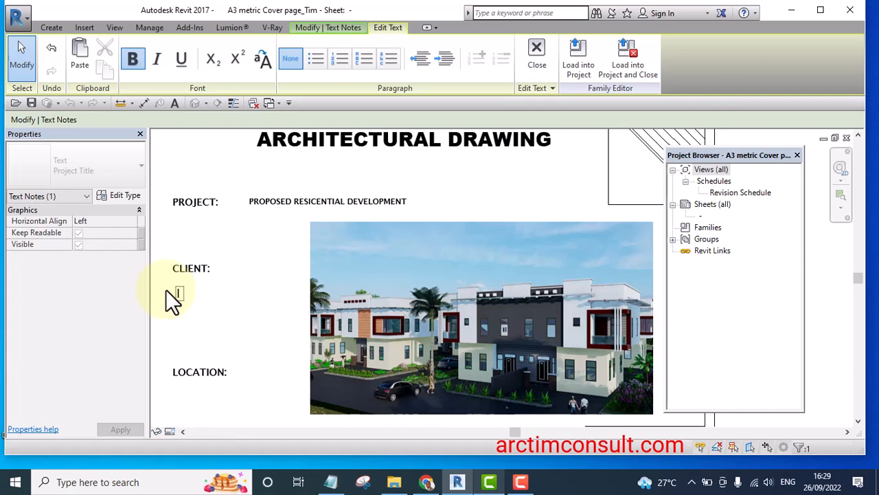
type("MR")
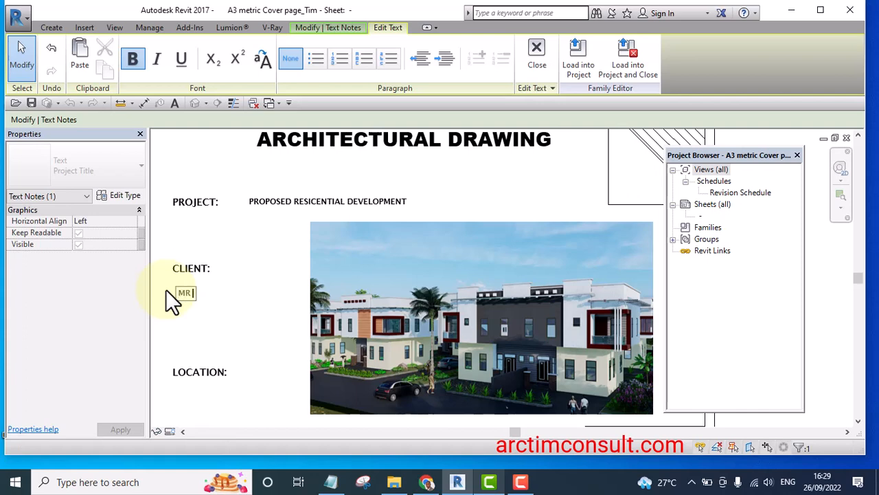
key("Backspace")
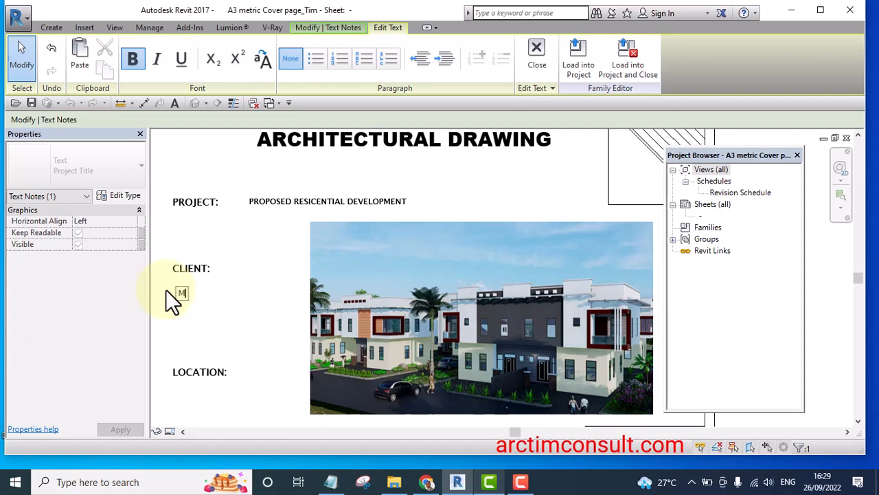
type("r.")
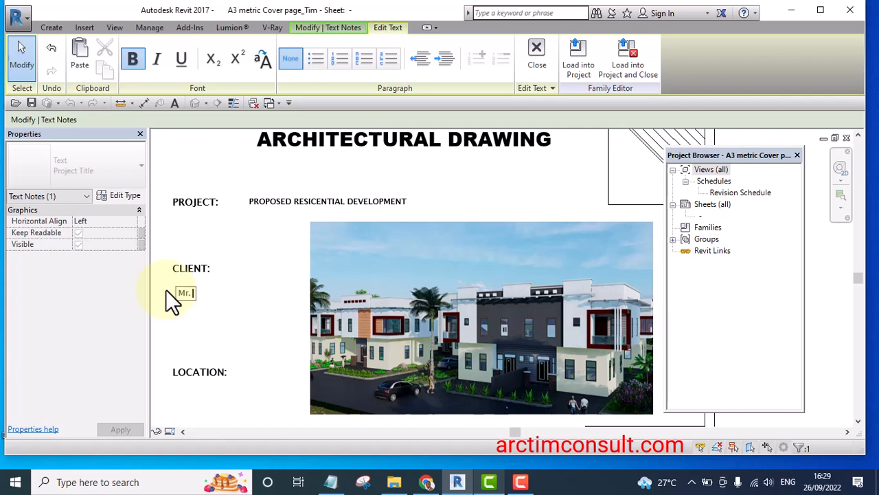
type("John D")
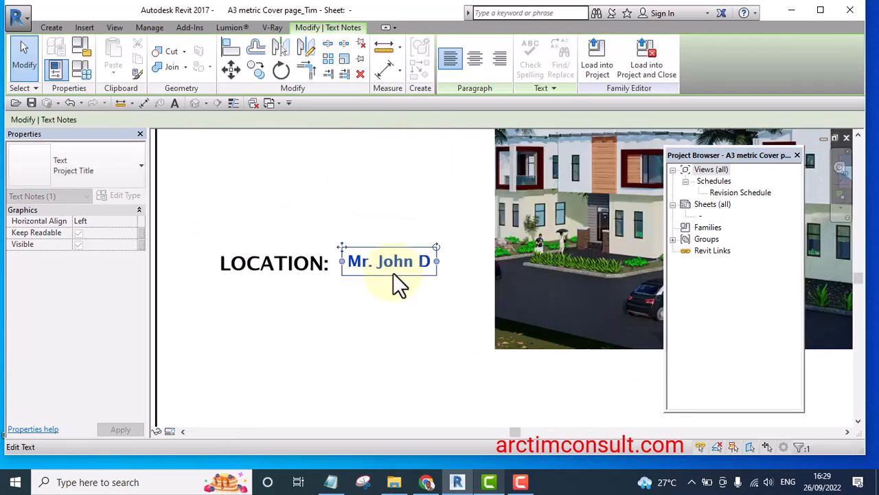
- Change the copied note beside LOCATION: to 'Badore Lagos State'
double_click(389, 261)
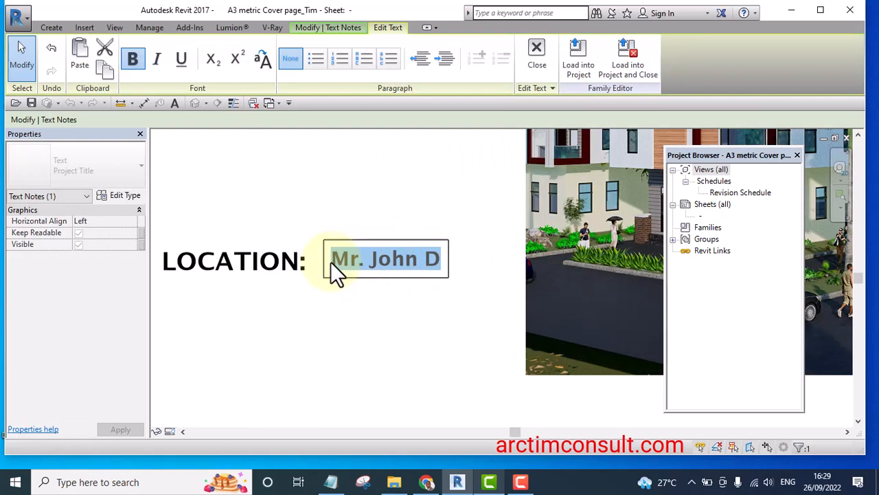
type("Badore La")
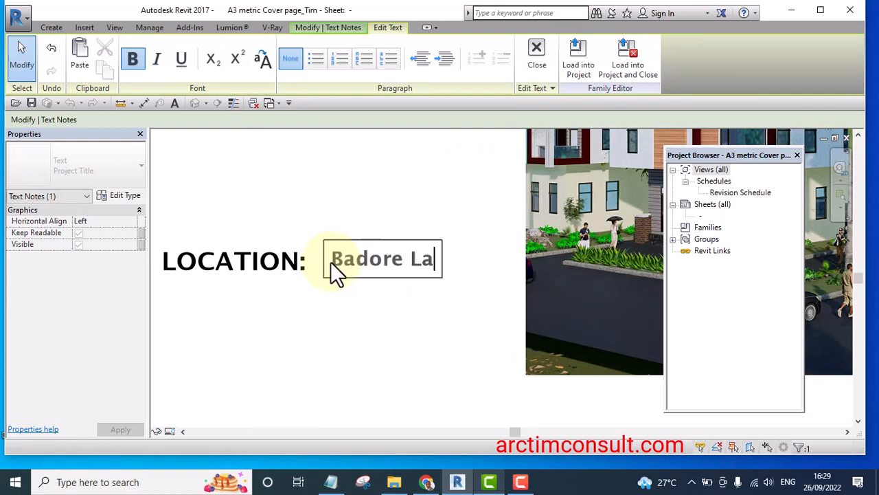
type("gos")
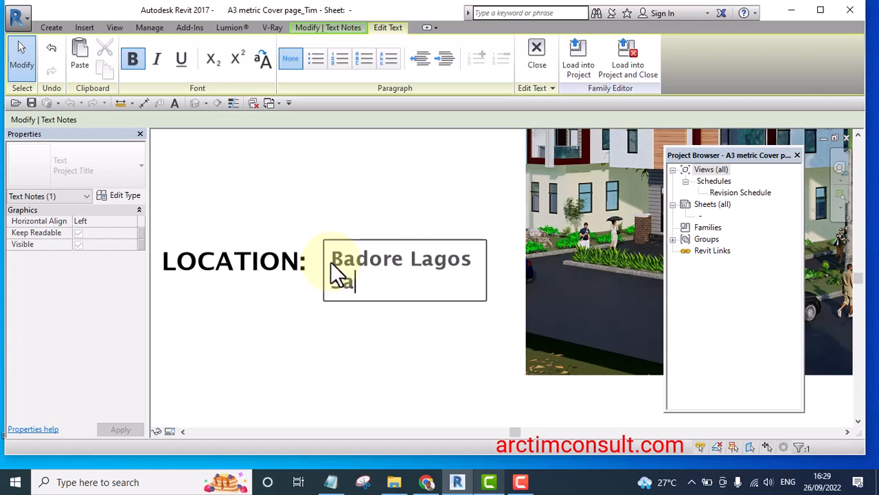
type("at")
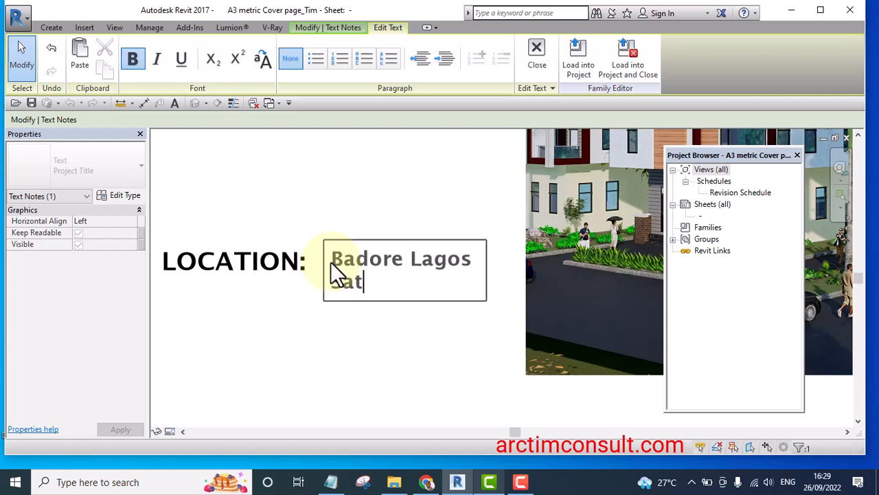
type("tate")
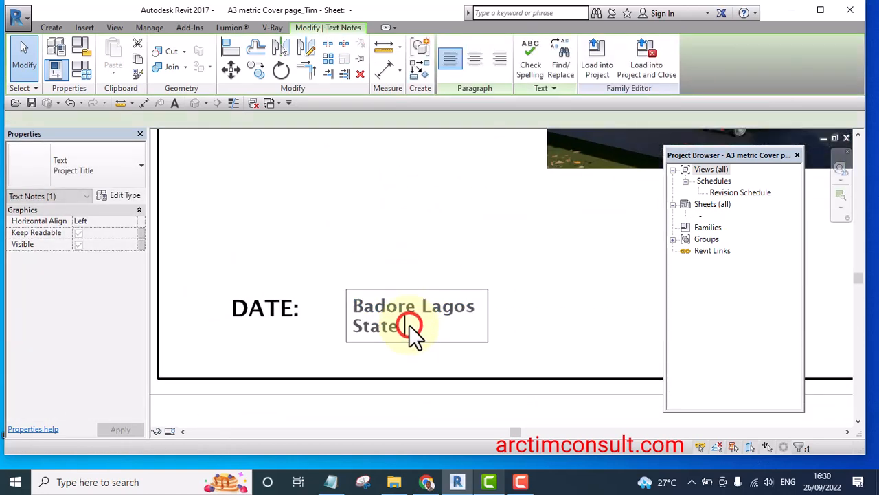
- Edit the copied note beside DATE: to read 'September 2022'
double_click(413, 326)
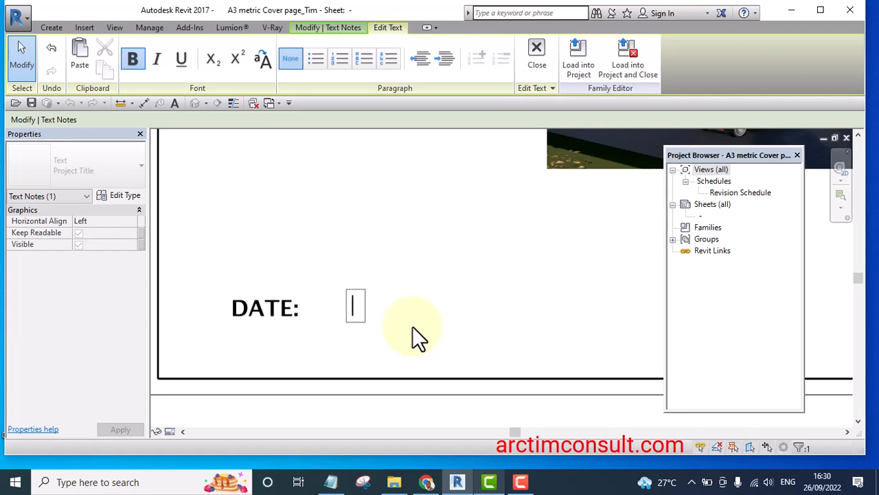
type("Sept")
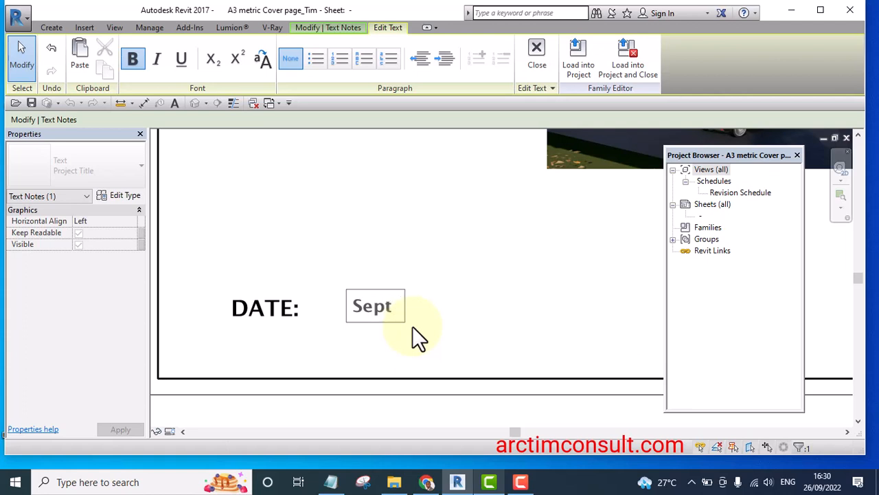
type("emb")
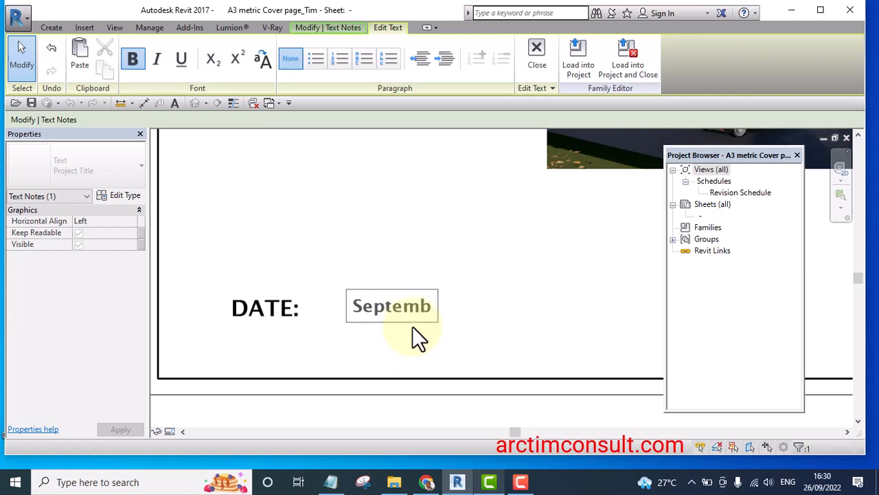
type("er")
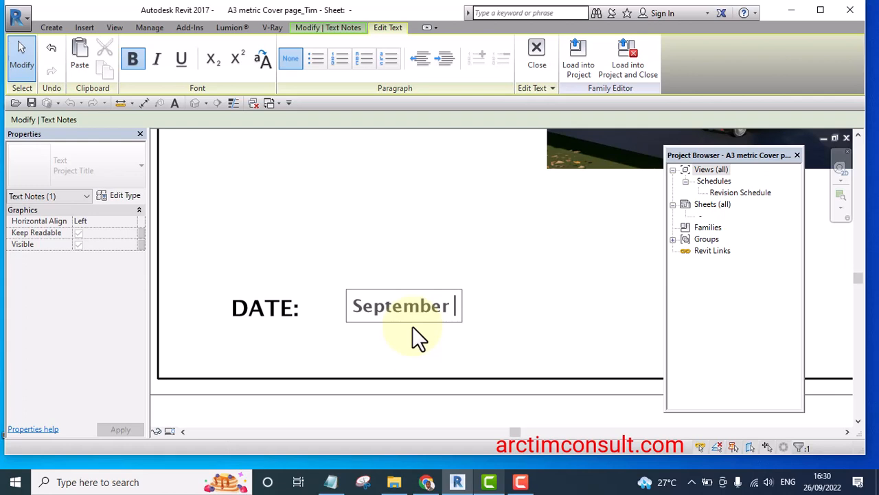
type("2022")
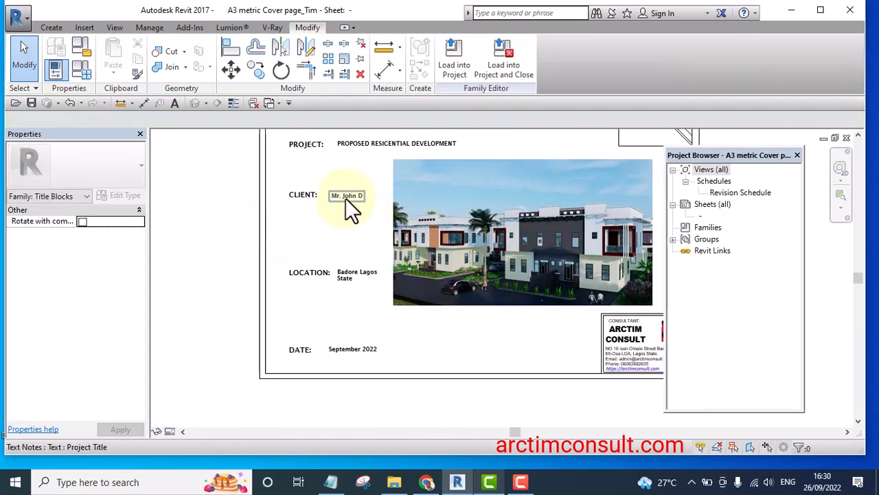
- Duplicate the project name's text type as Project Title 3 using the Arial Black font
left_click(346, 195)
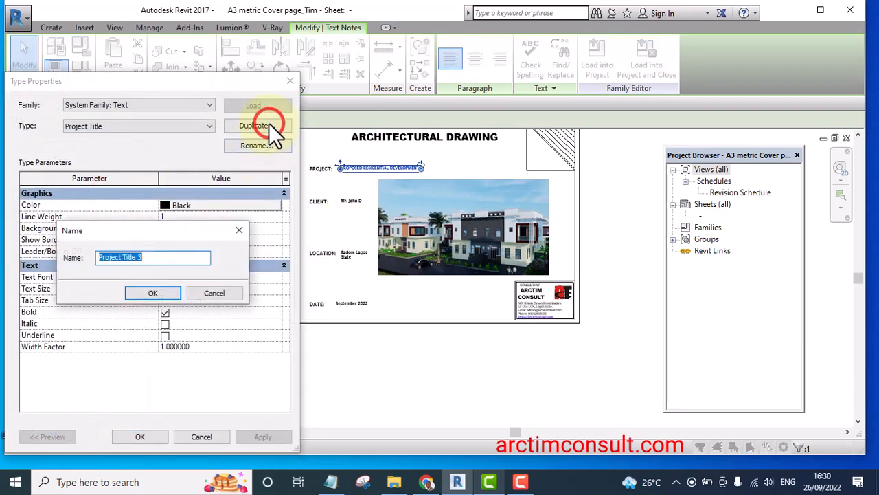
left_click(153, 293)
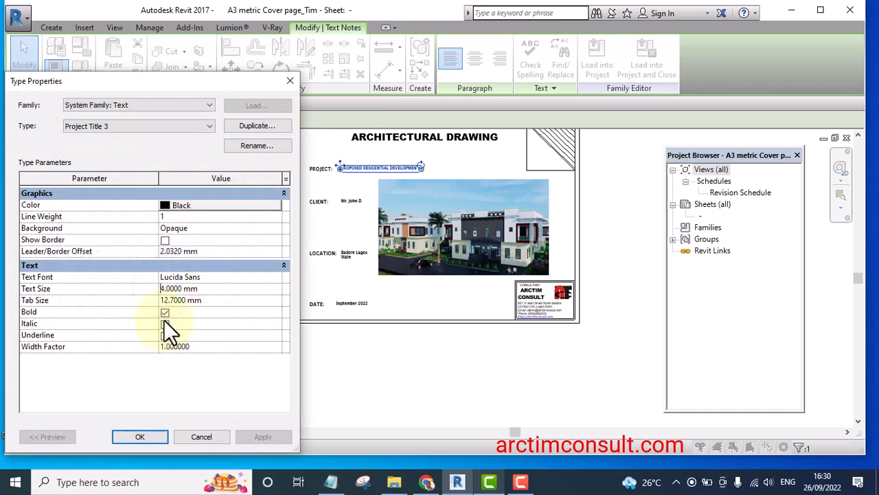
left_click(164, 311)
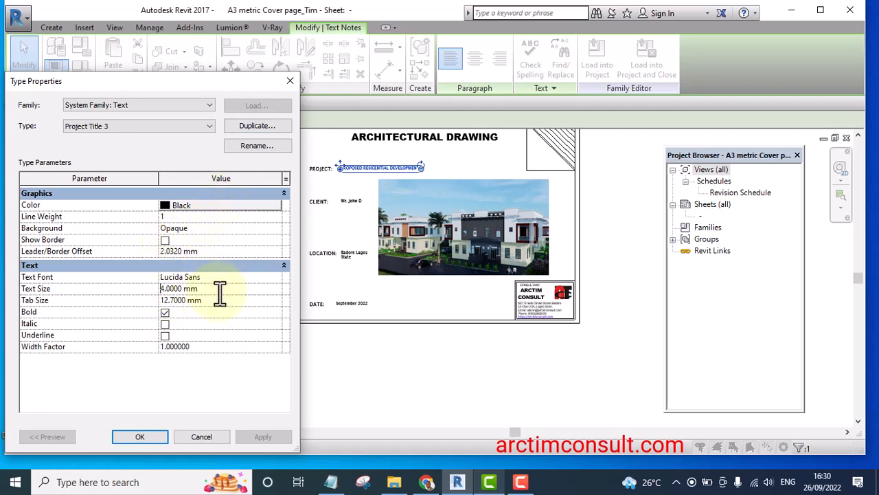
left_click(275, 277)
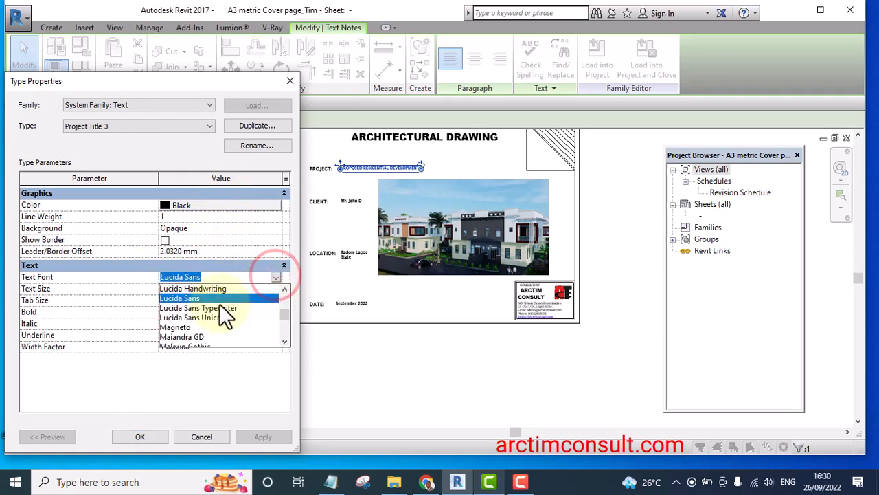
scroll("down", 3)
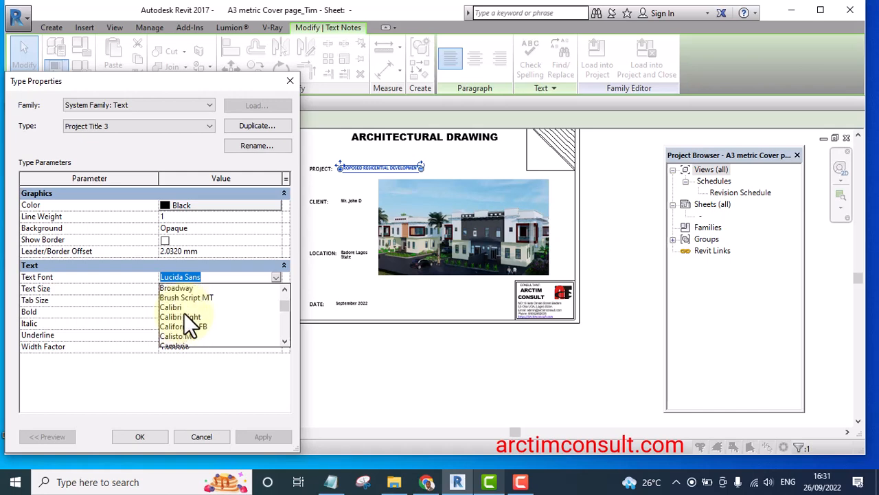
scroll("down", 3)
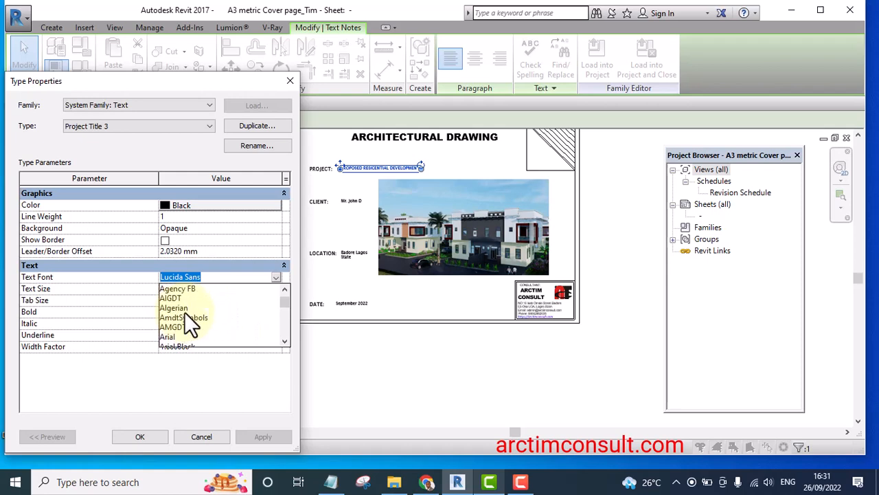
scroll("down", 3)
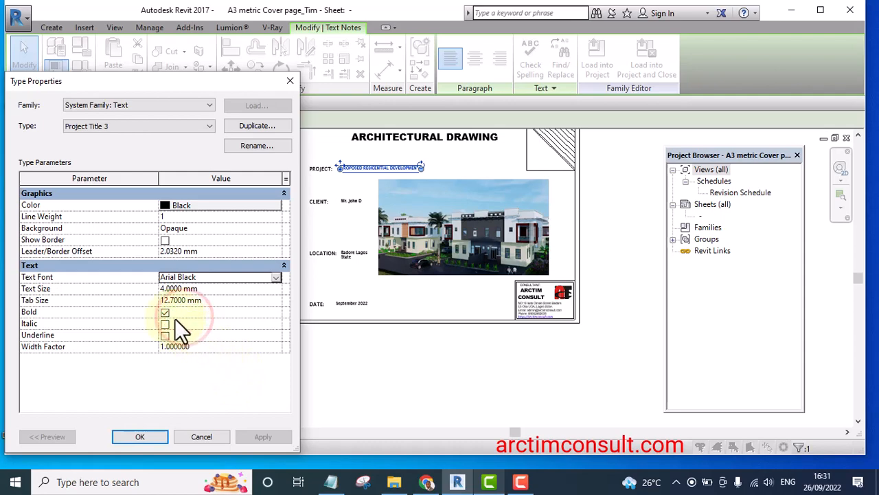
left_click(164, 311)
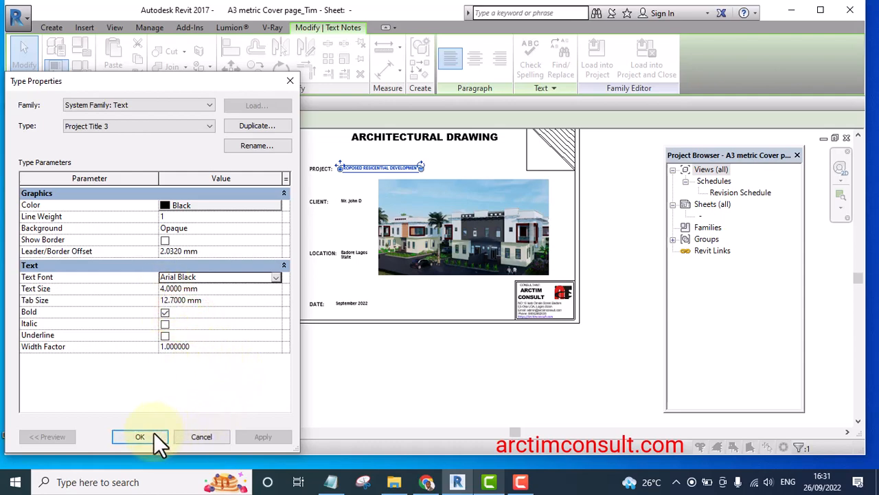
left_click(139, 436)
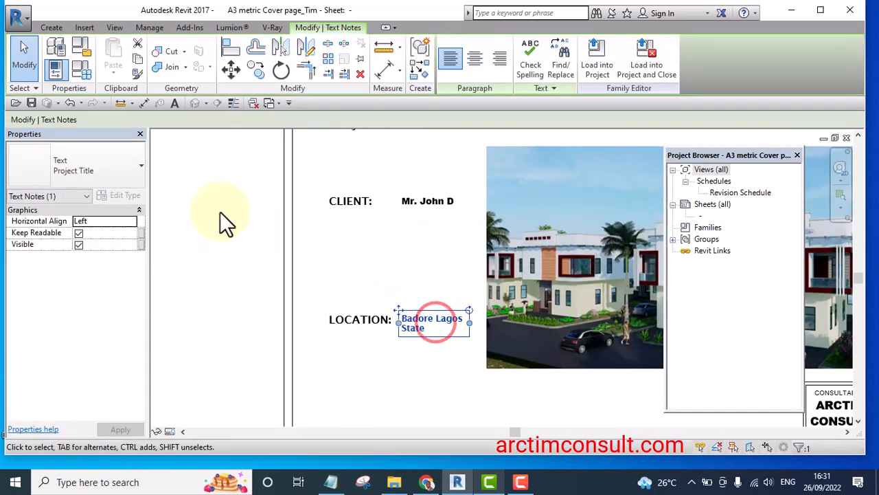
- Finish editing the LOCATION text on the cover sheet
left_click(141, 164)
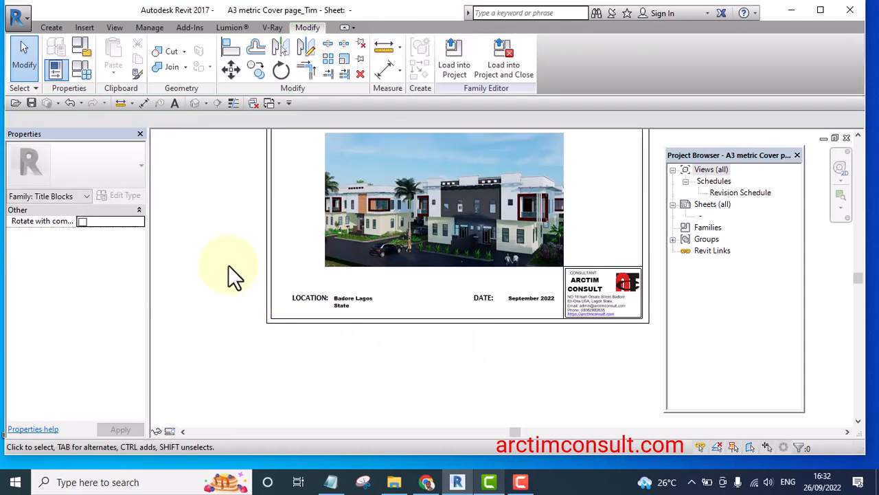
- Move the four location and date notes lower, then load the title block into 2 Bedroom
left_click_drag(233, 268, 563, 371)
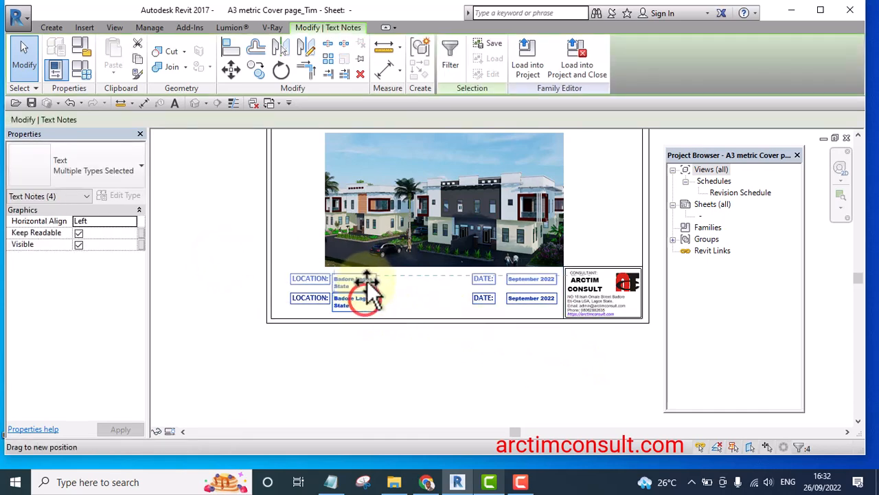
left_click(460, 371)
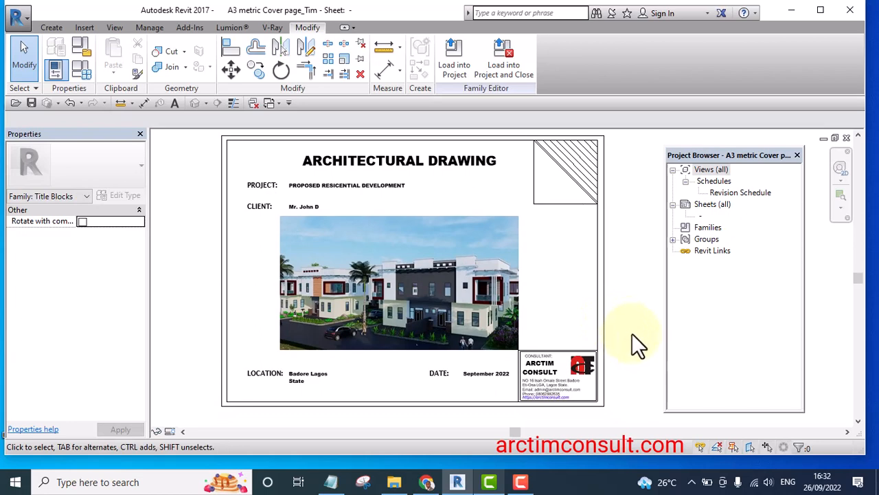
left_click(453, 58)
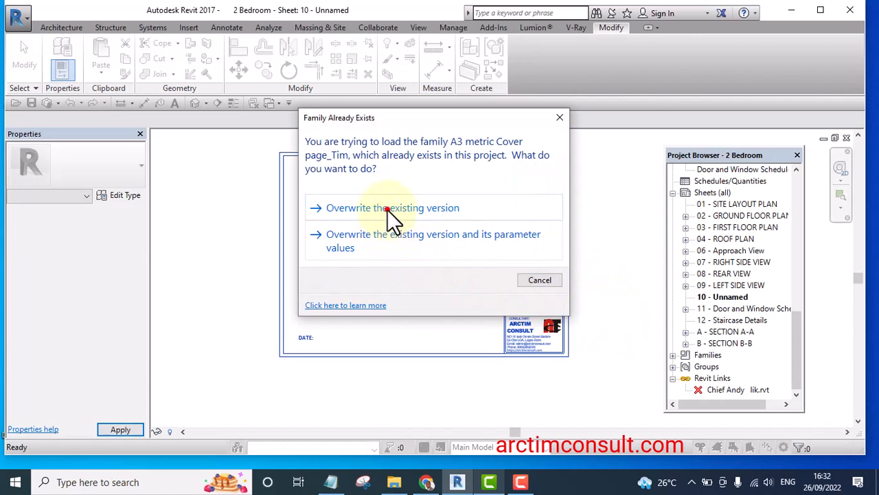
- Overwrite the existing cover page family and rename sheet 10 to Cover Page
left_click(393, 208)
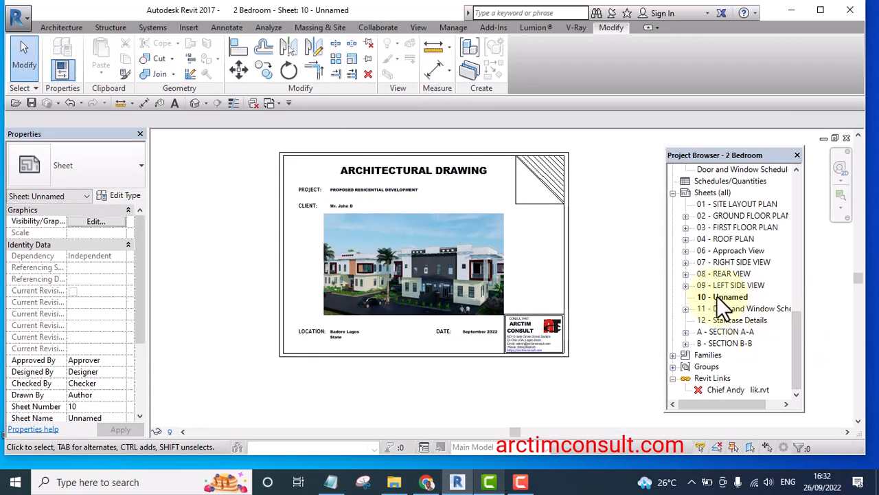
right_click(722, 296)
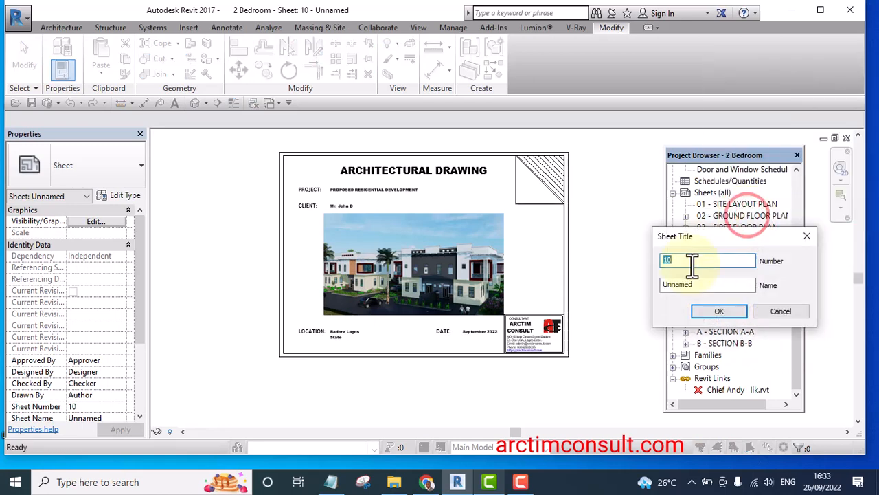
left_click(707, 284)
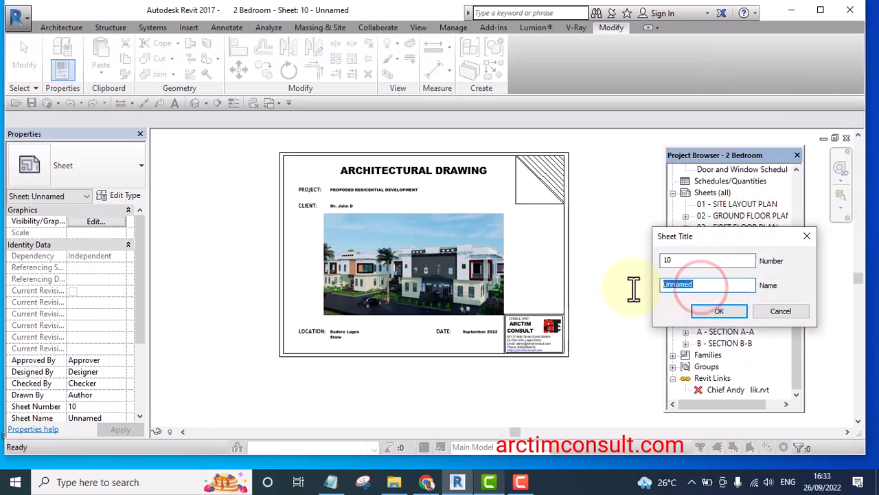
type("Cover Page")
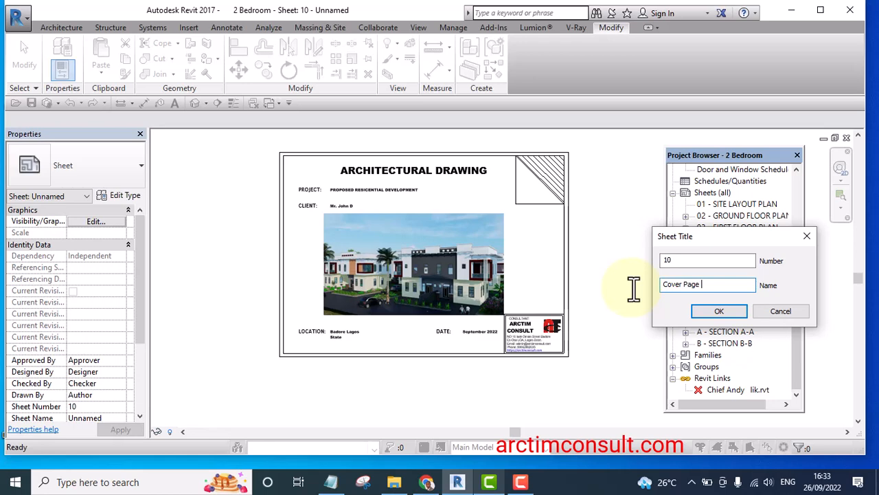
left_click(718, 311)
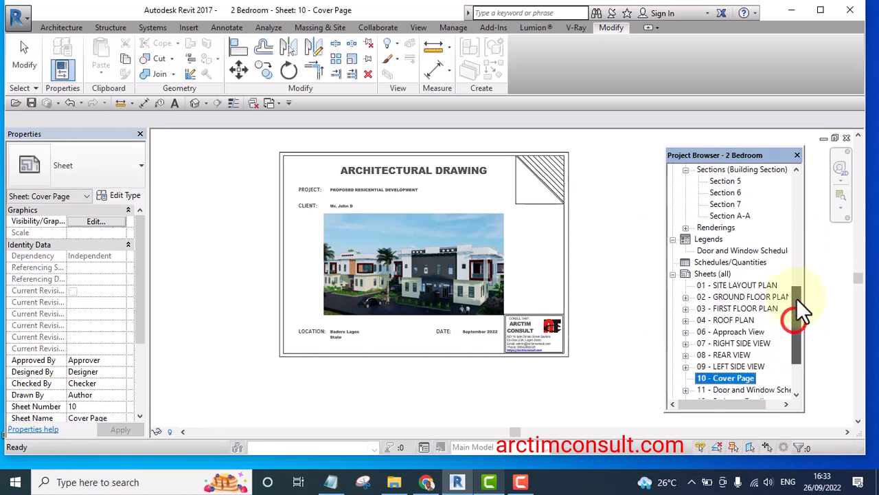
- Renumber the Cover Page sheet to 00 and open sheet 01 - SITE LAYOUT PLAN
scroll("down", 3)
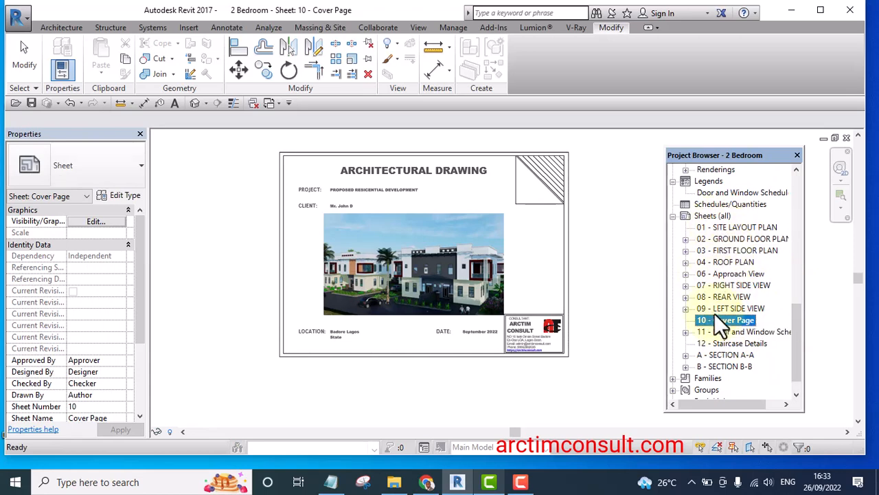
right_click(721, 320)
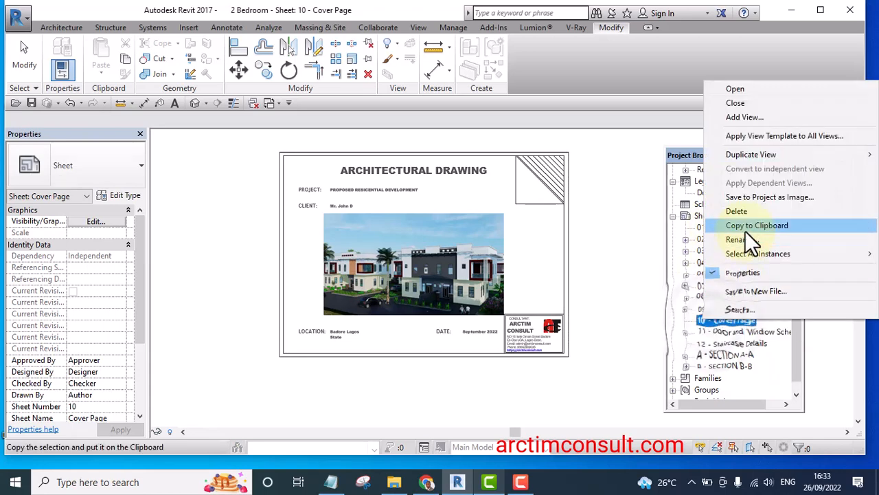
left_click(736, 239)
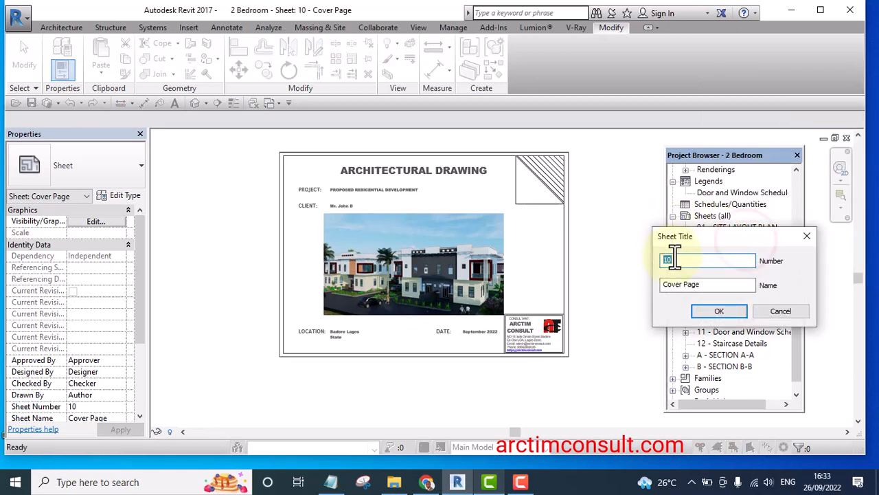
type("00")
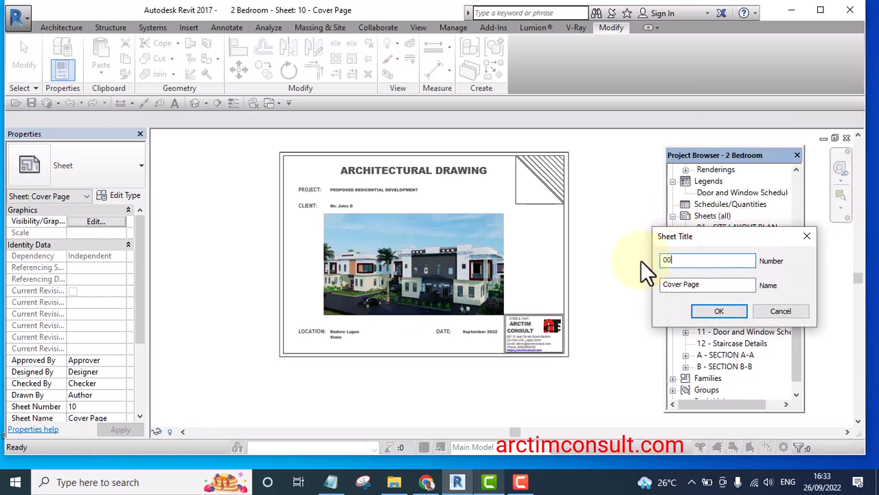
left_click(718, 310)
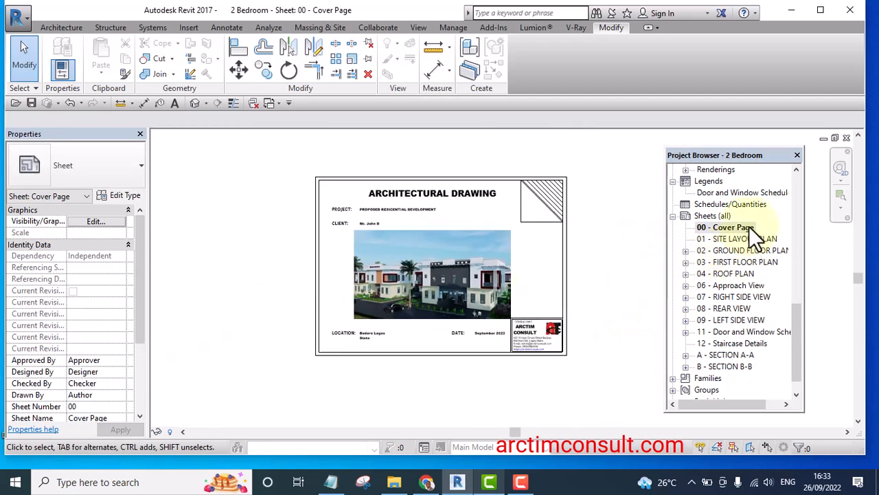
double_click(738, 238)
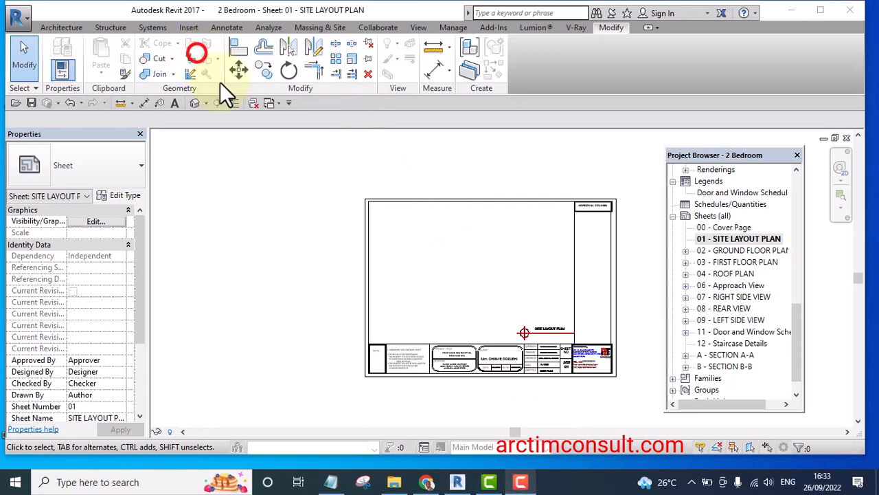
left_click(724, 226)
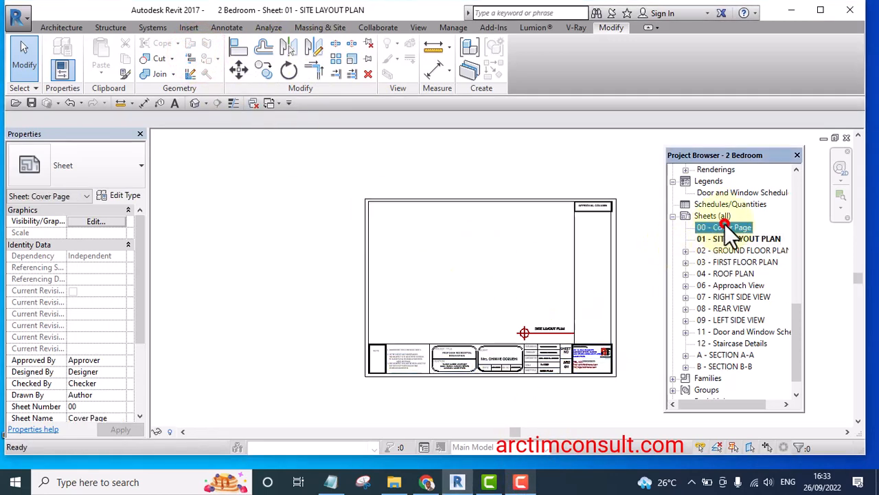
double_click(724, 227)
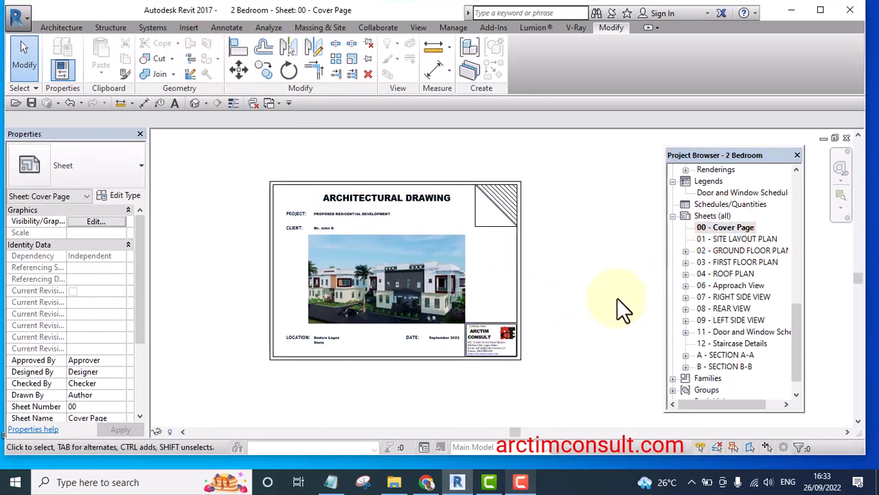